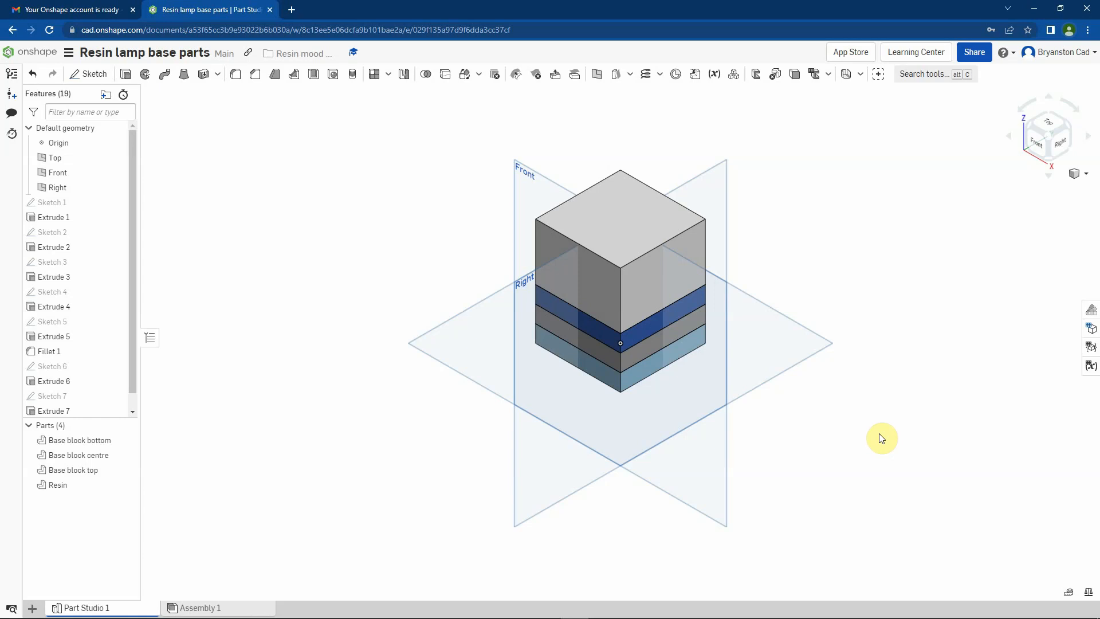
pyautogui.moveTo(640, 34)
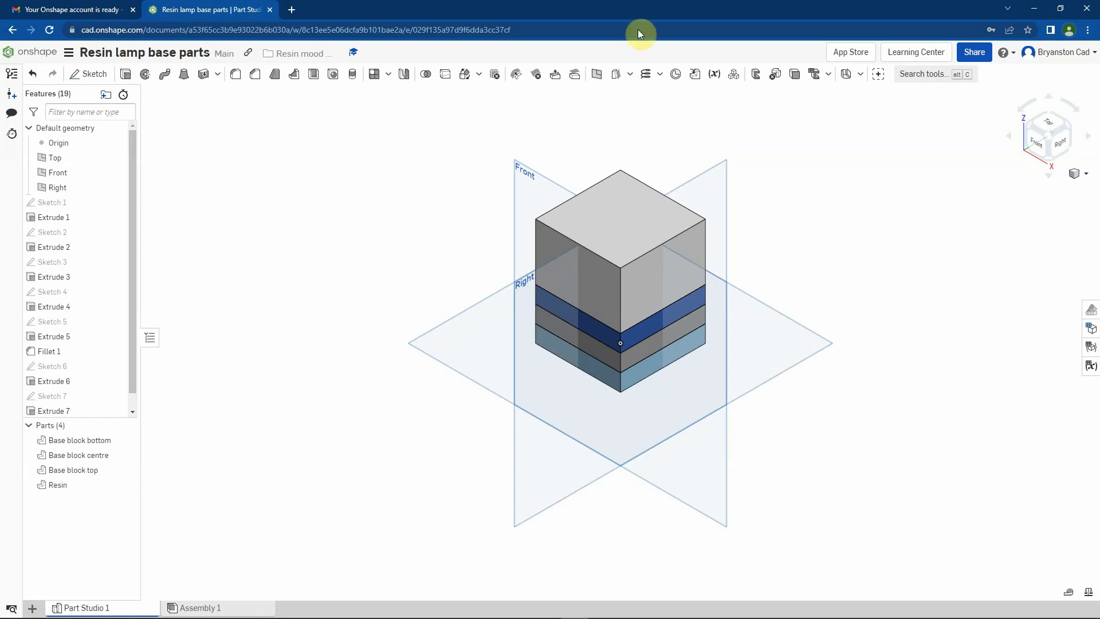
pyautogui.moveTo(641, 118)
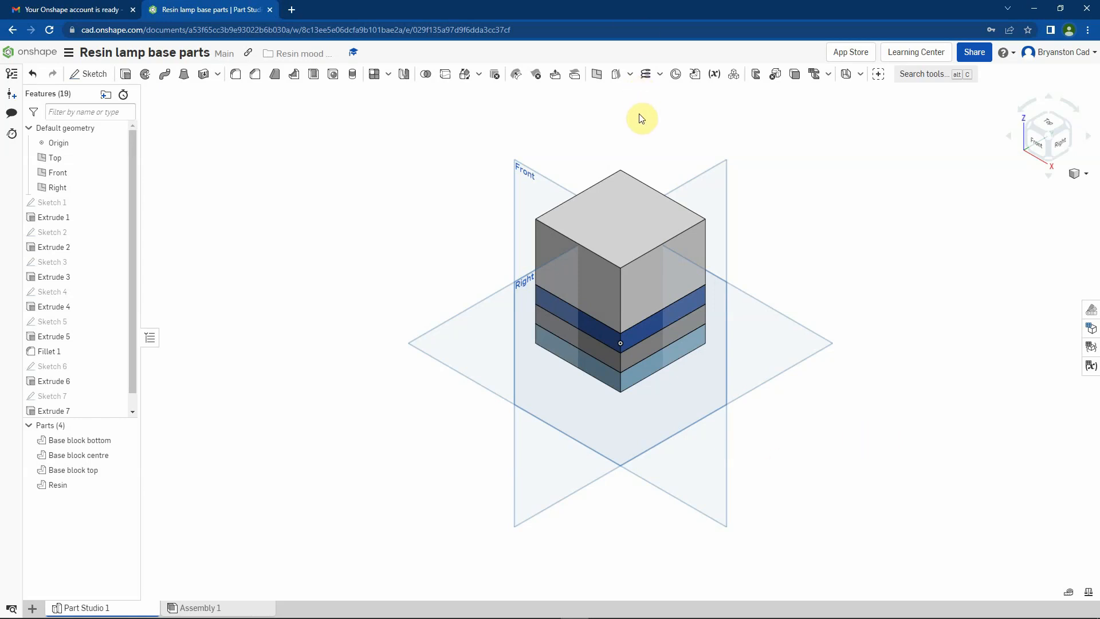
pyautogui.moveTo(635, 119)
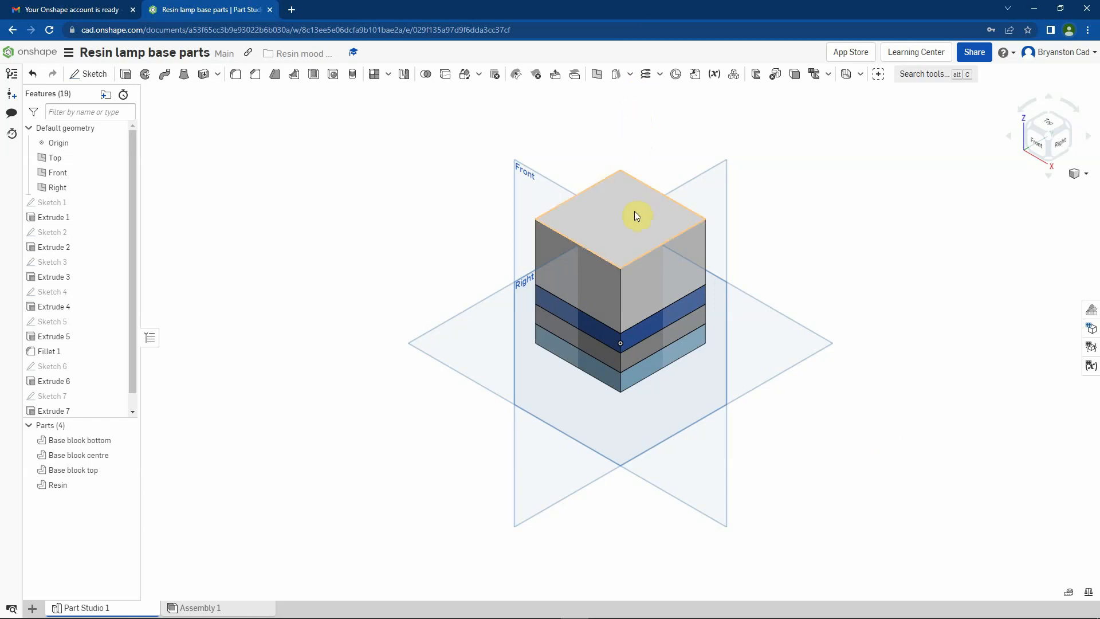
# - Create Sketch 8 on the top face of Extrude 7 and view it normal to the plane
pyautogui.rightClick(637, 216)
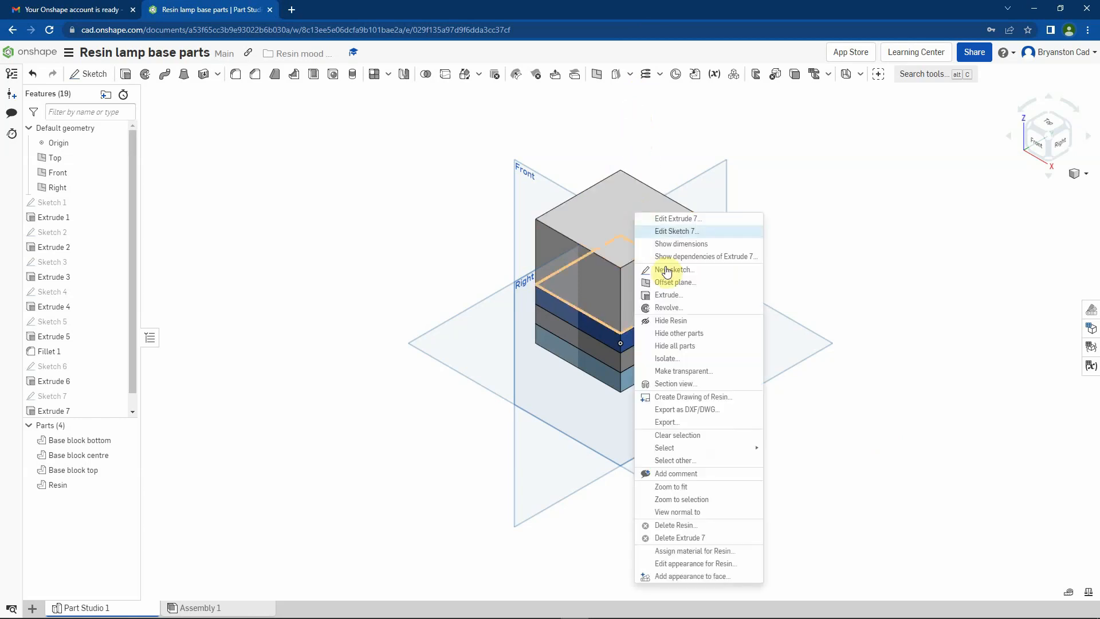
pyautogui.click(673, 269)
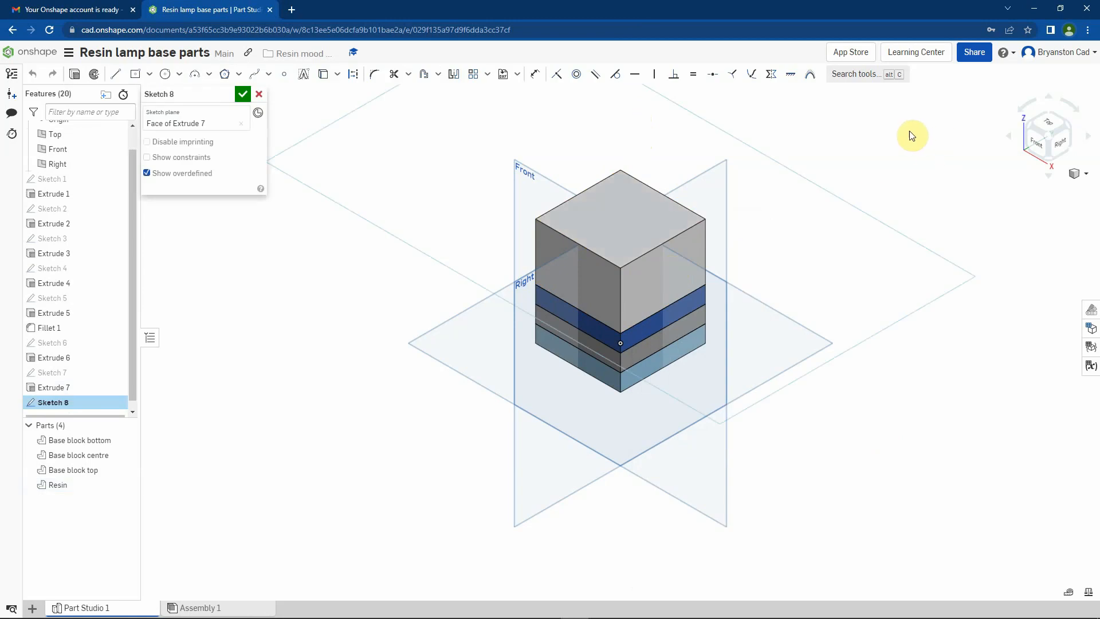
pyautogui.rightClick(913, 136)
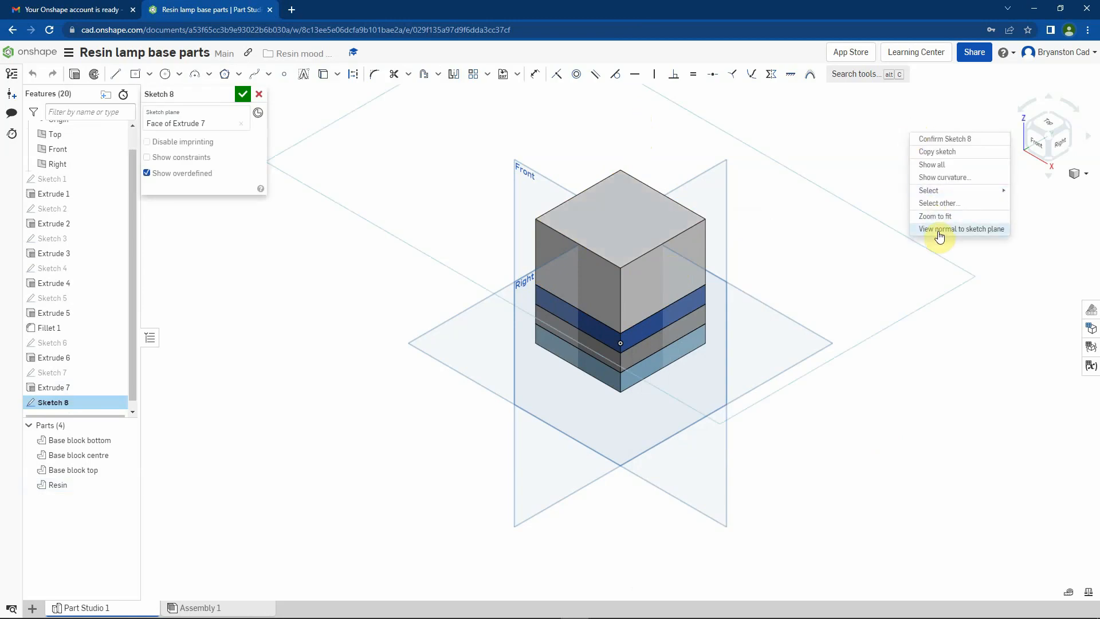
pyautogui.click(960, 228)
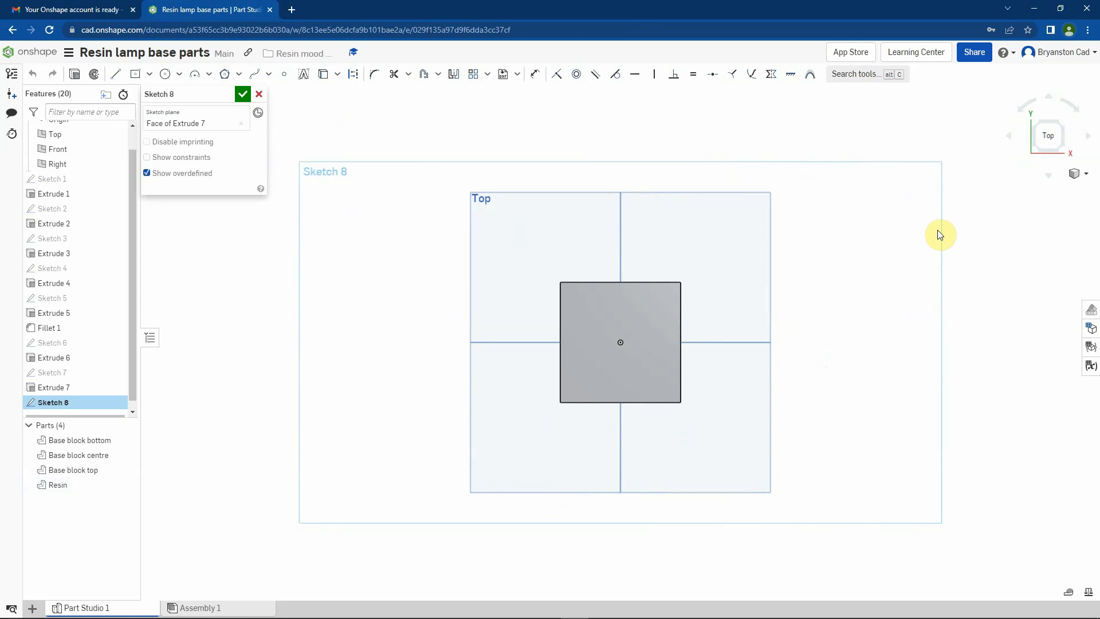
pyautogui.moveTo(479, 152)
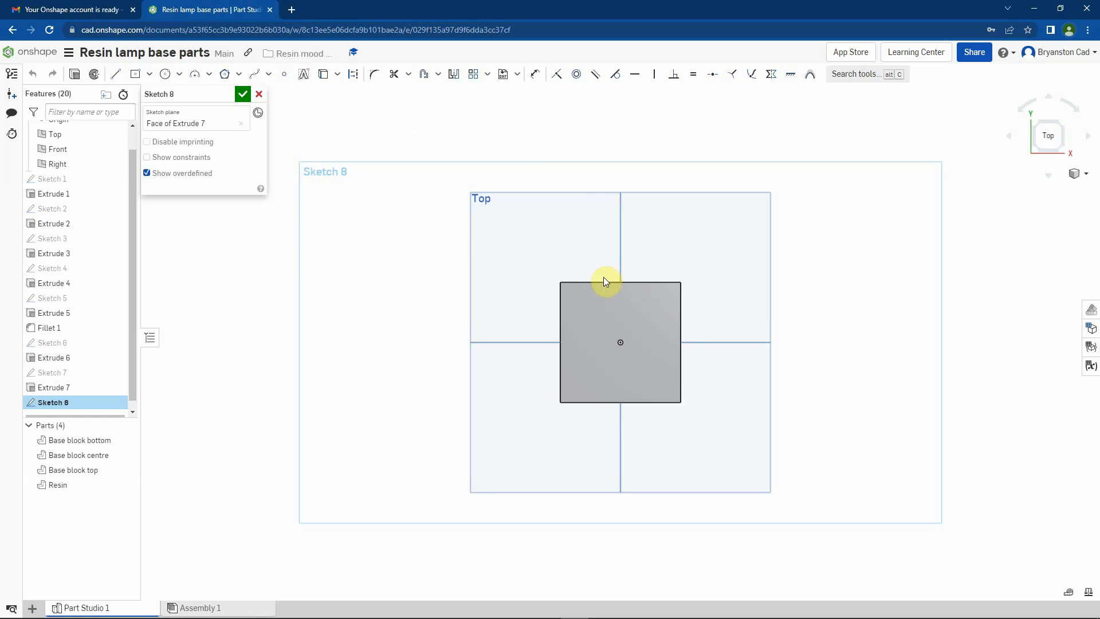
pyautogui.moveTo(606, 430)
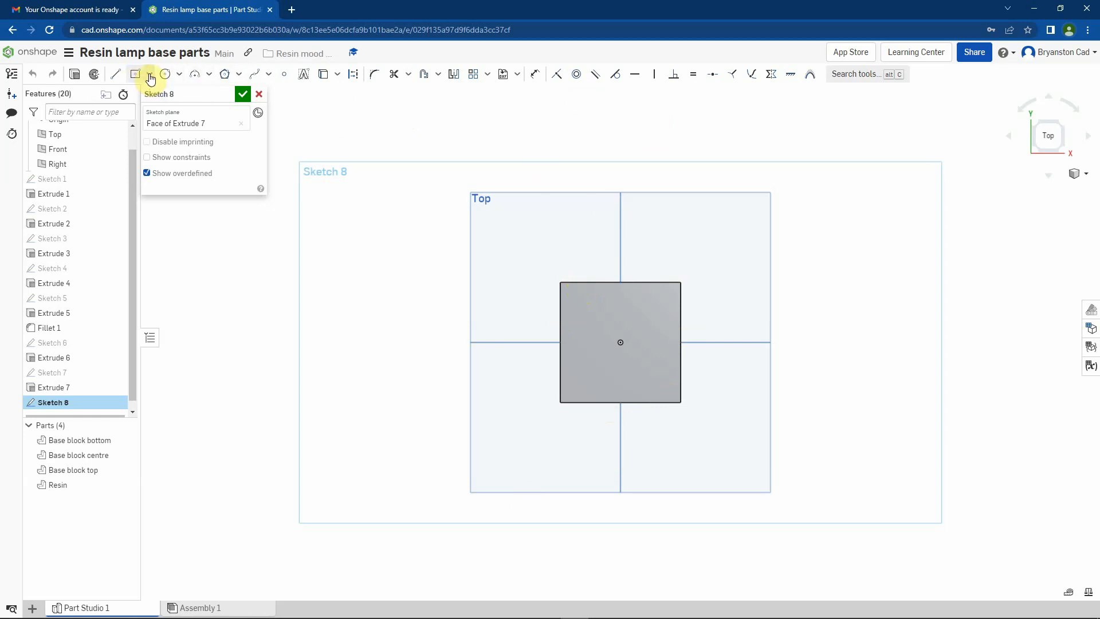
# - Draw a 60 × 60 centre-point square from the origin snapped to the face corner
pyautogui.click(135, 75)
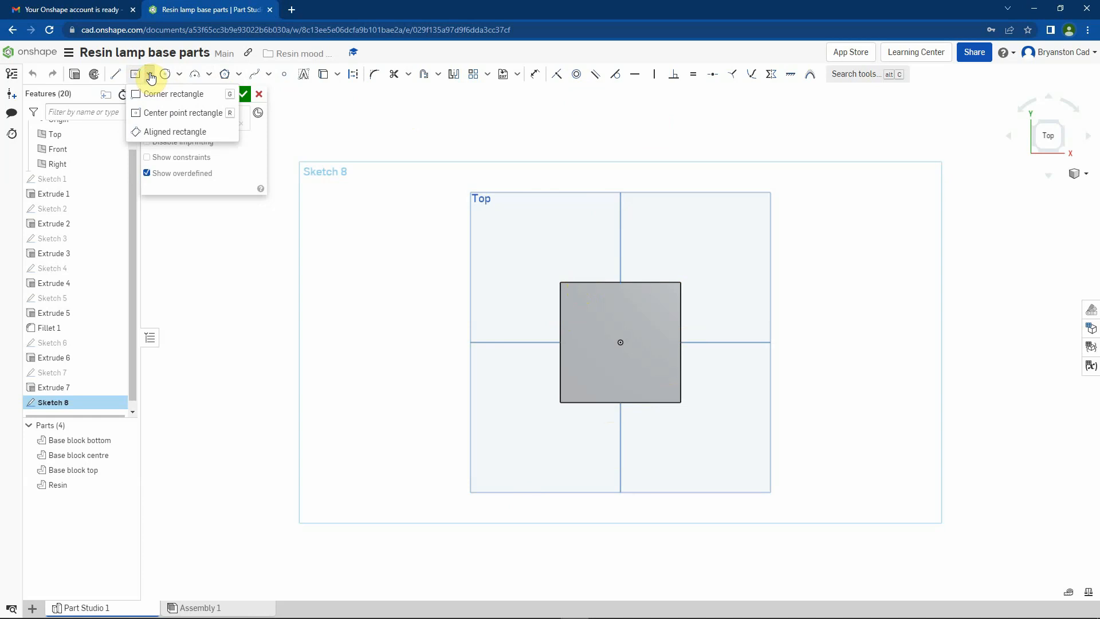
pyautogui.moveTo(152, 117)
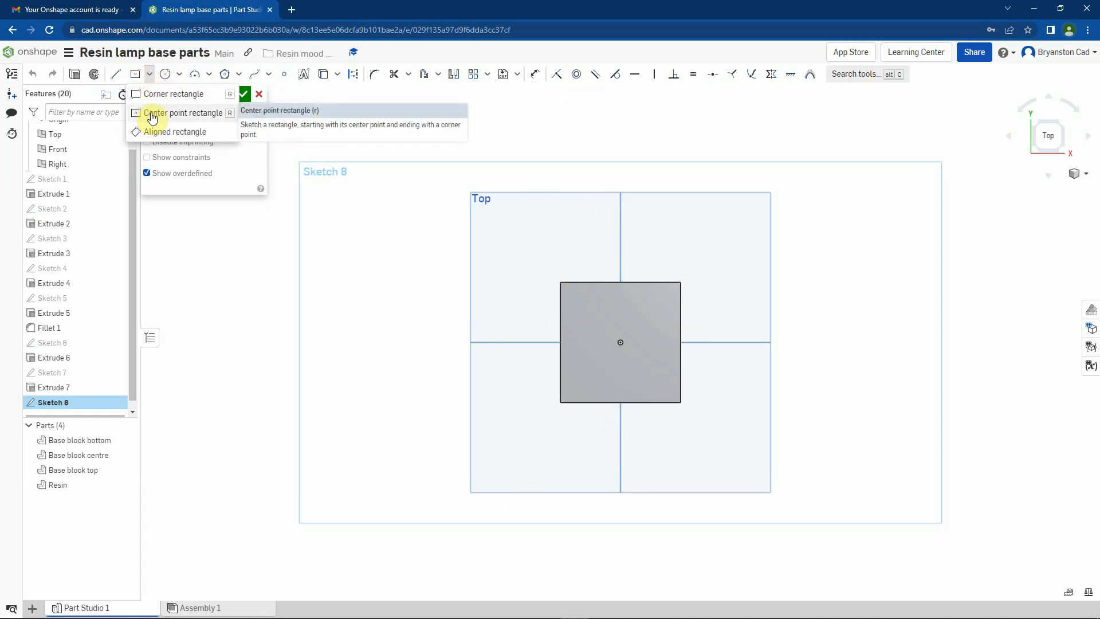
pyautogui.click(170, 112)
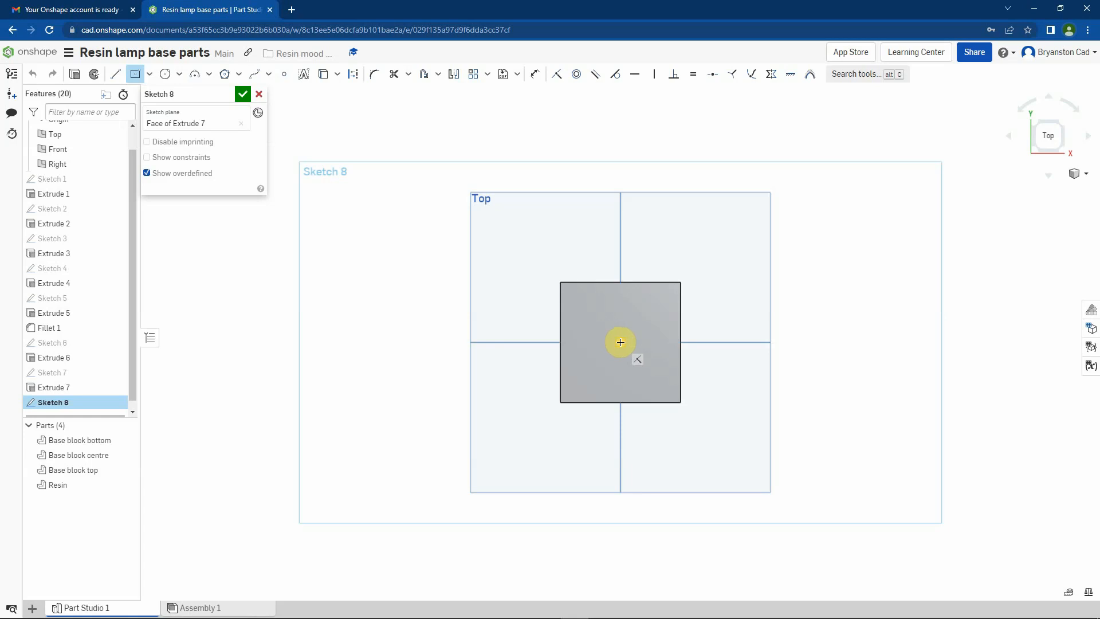
pyautogui.moveTo(621, 339)
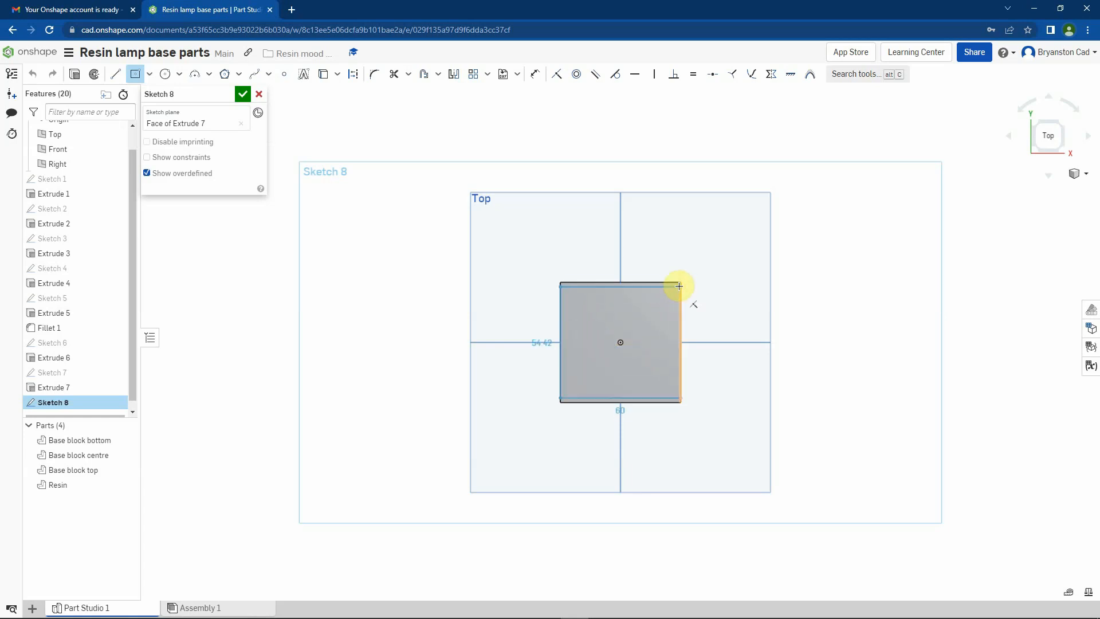
pyautogui.moveTo(680, 285); pyautogui.dragTo(674, 288)
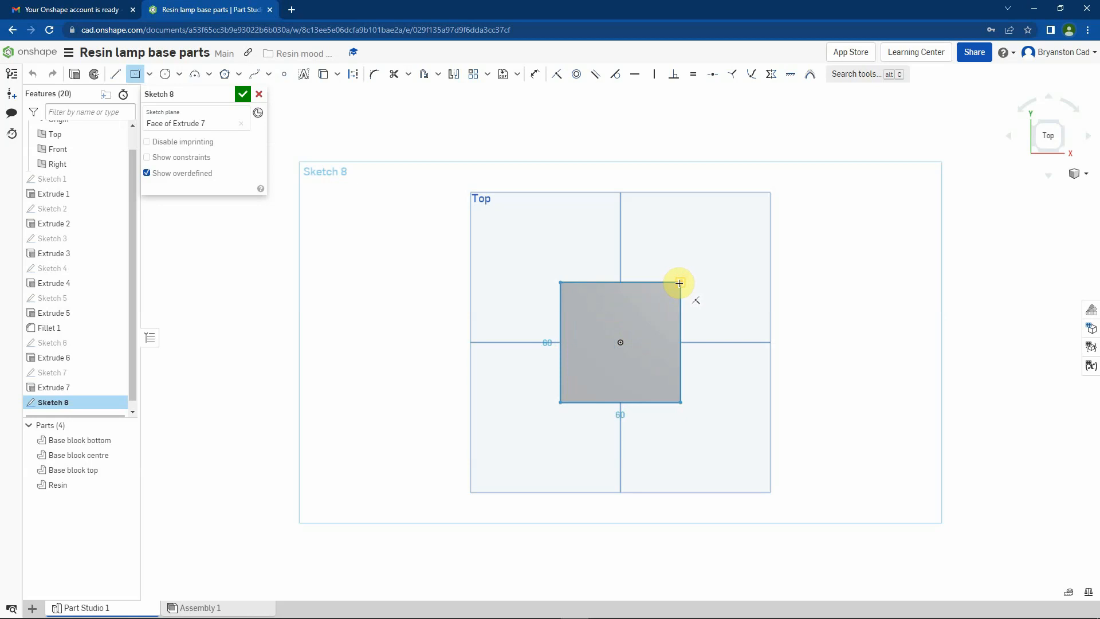
pyautogui.moveTo(678, 283); pyautogui.dragTo(835, 361)
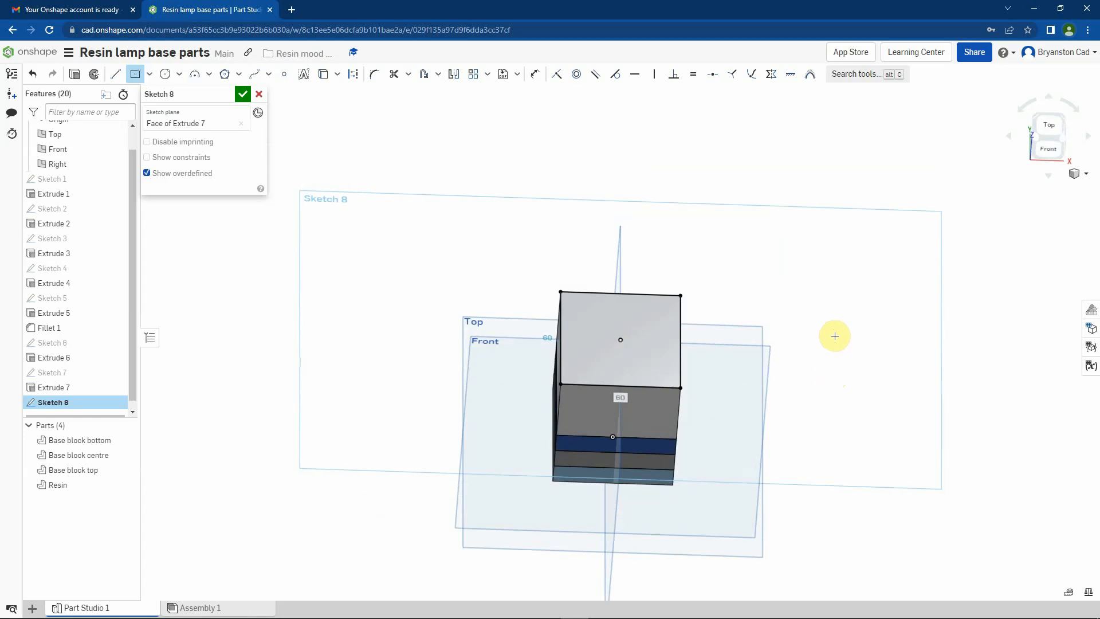
pyautogui.moveTo(533, 247)
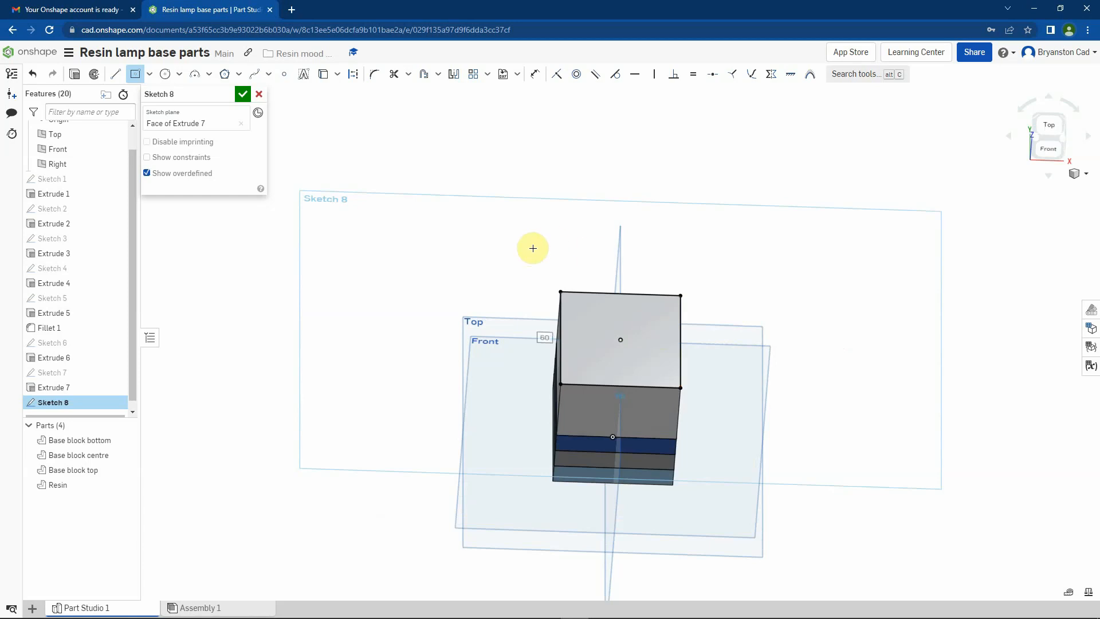
pyautogui.moveTo(388, 177)
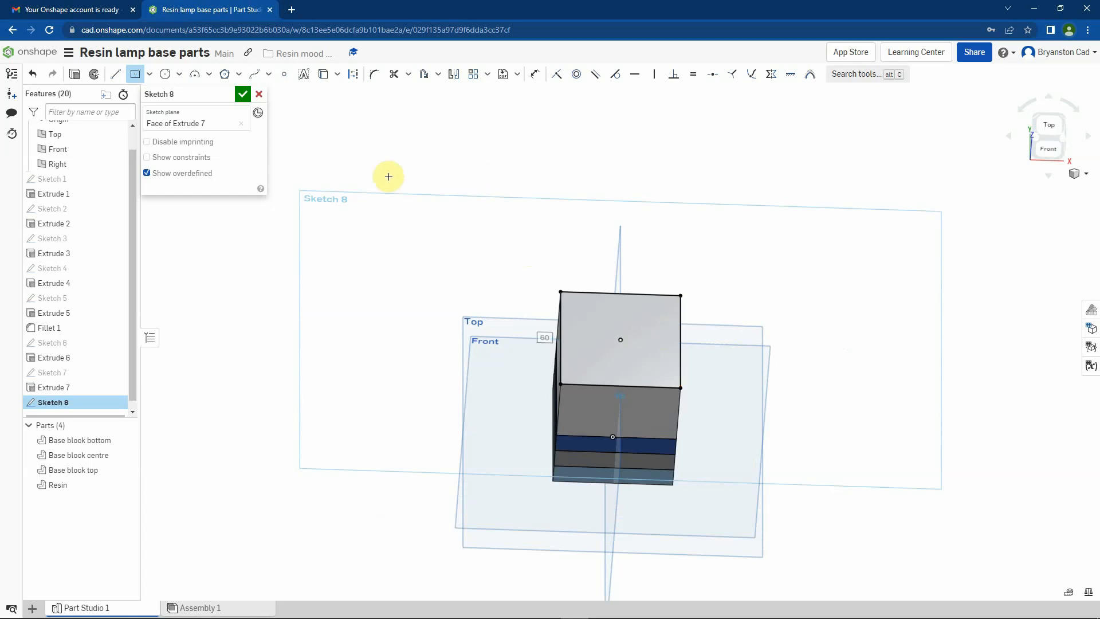
pyautogui.moveTo(75, 75)
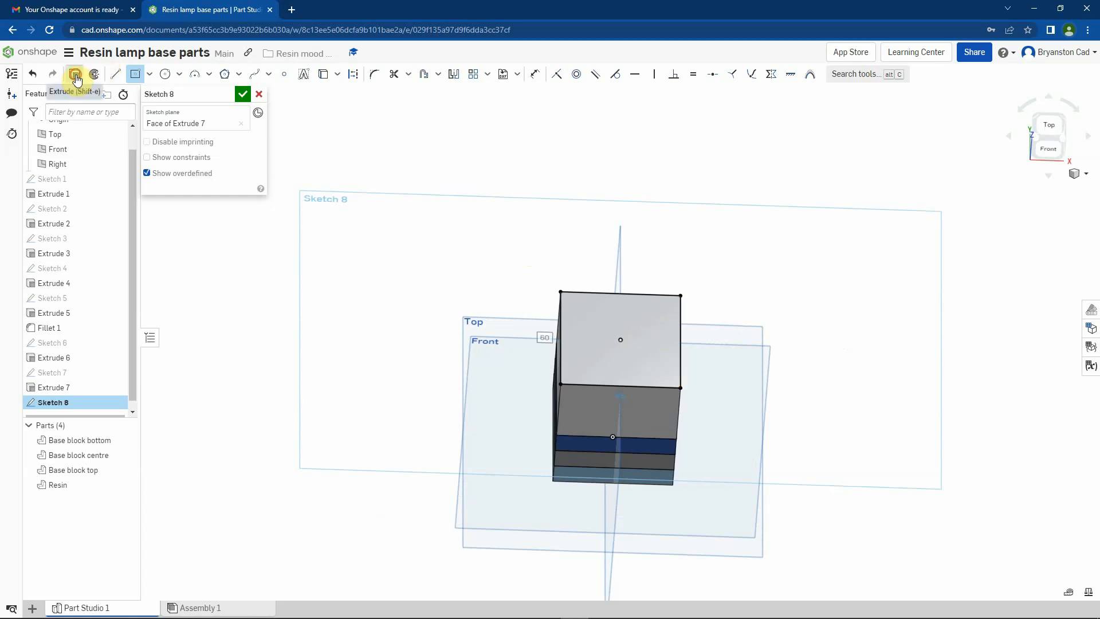
# - Extrude the square 12 mm as a new solid, Part 5
pyautogui.click(76, 73)
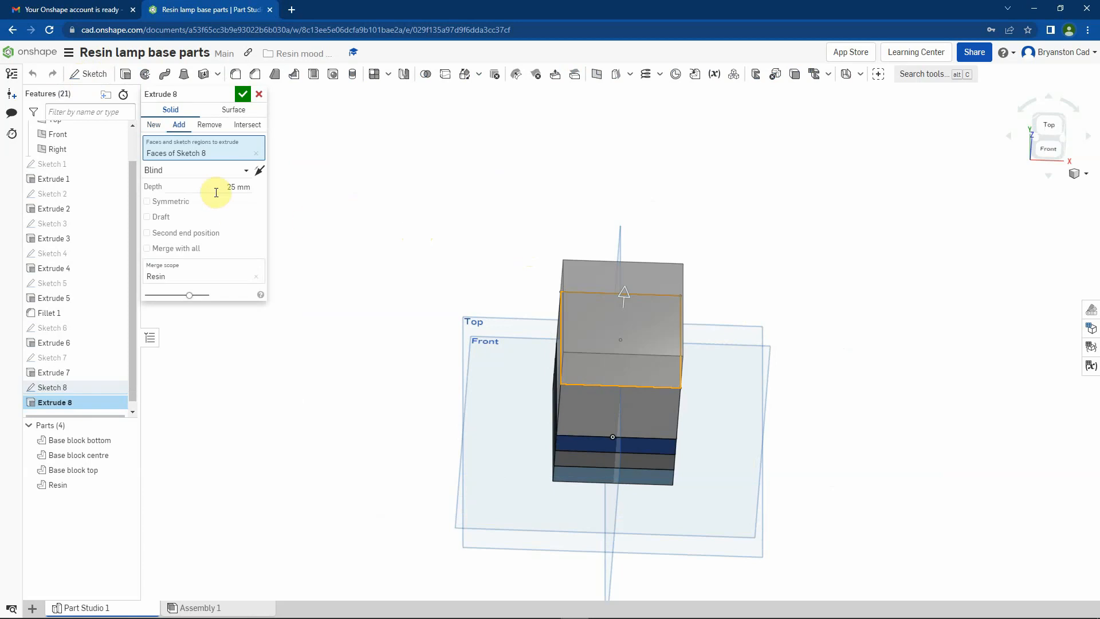
pyautogui.click(236, 186)
pyautogui.write('12')
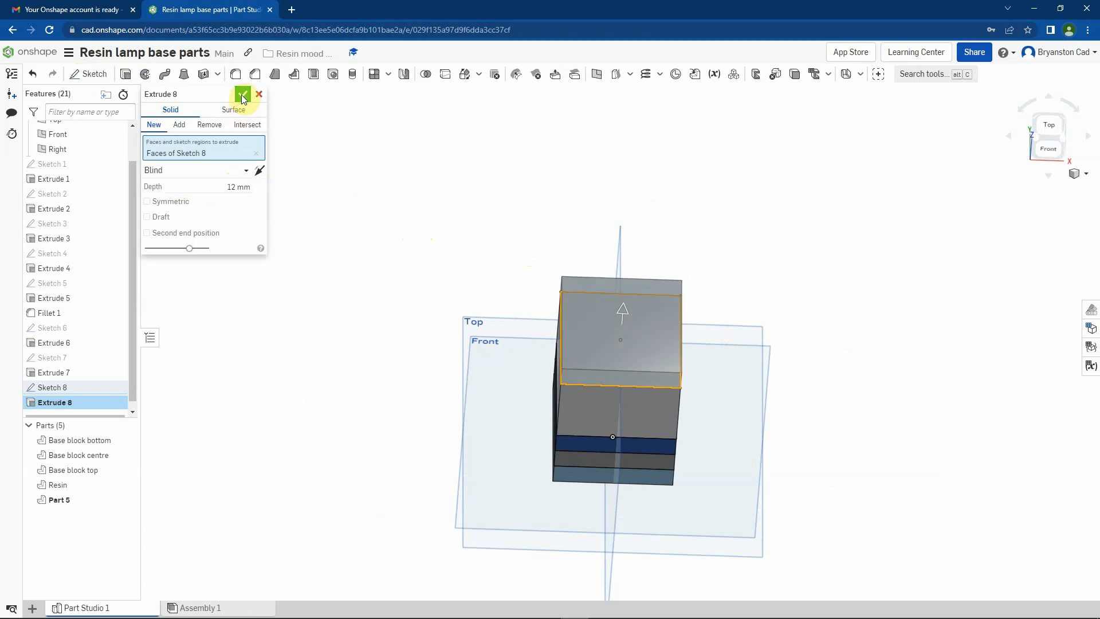
pyautogui.click(243, 94)
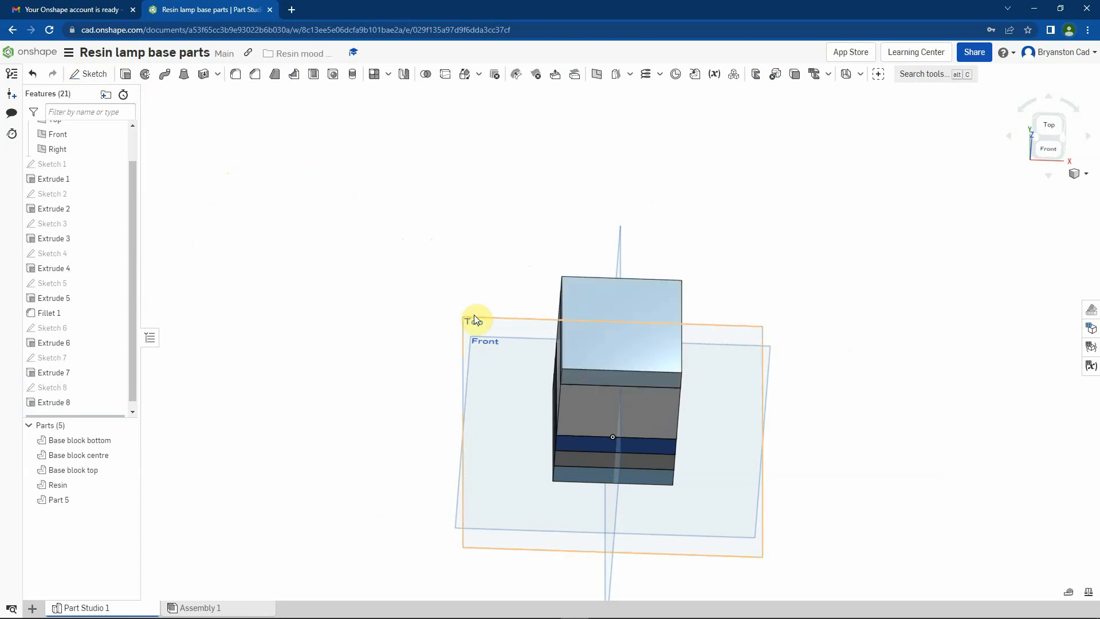
# - Rename Part 5 in the Parts list to 'Top block'
pyautogui.click(55, 500)
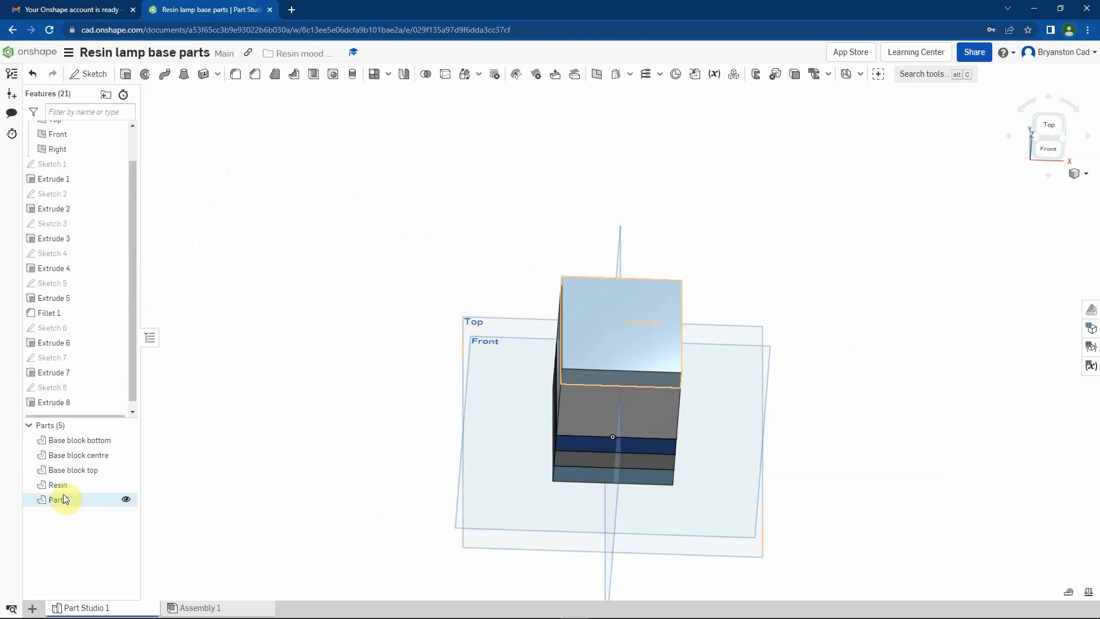
pyautogui.rightClick(57, 500)
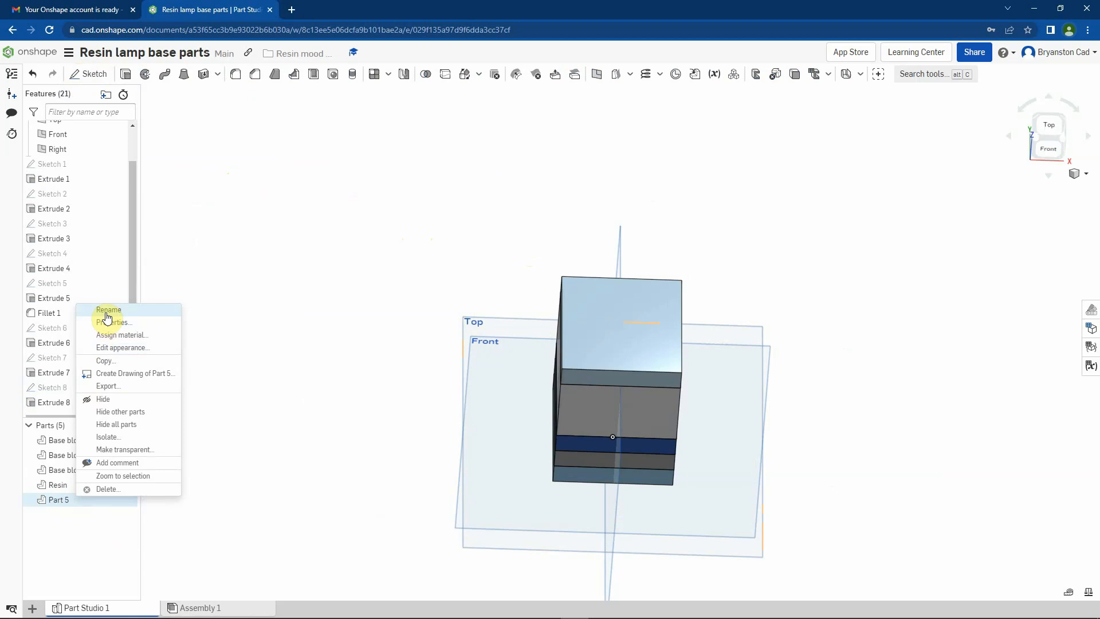
pyautogui.click(108, 309)
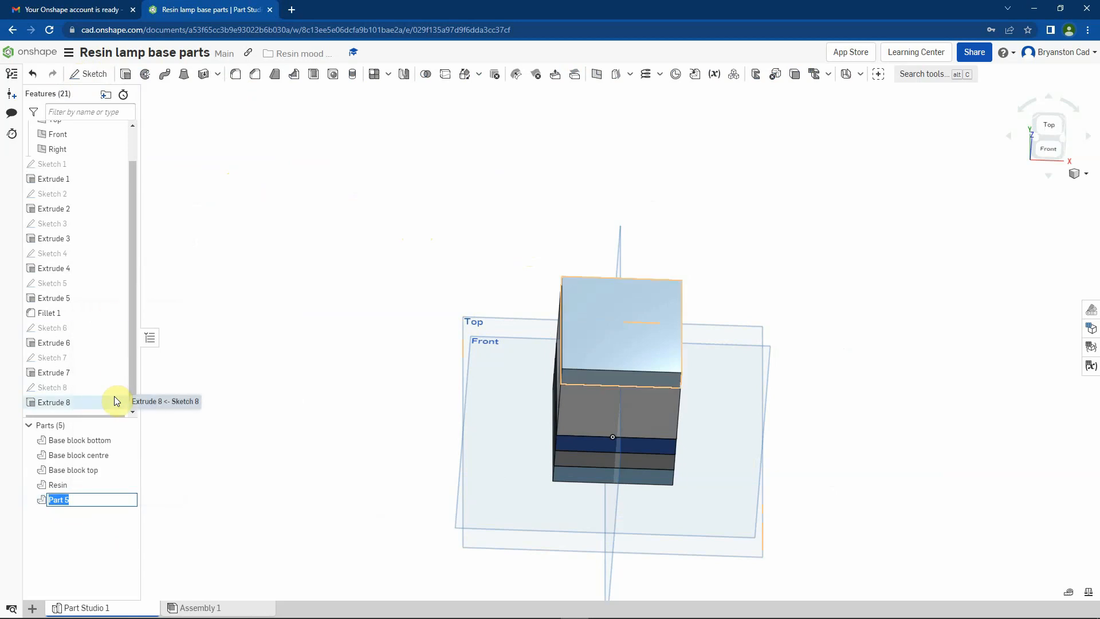
pyautogui.write('Top block')
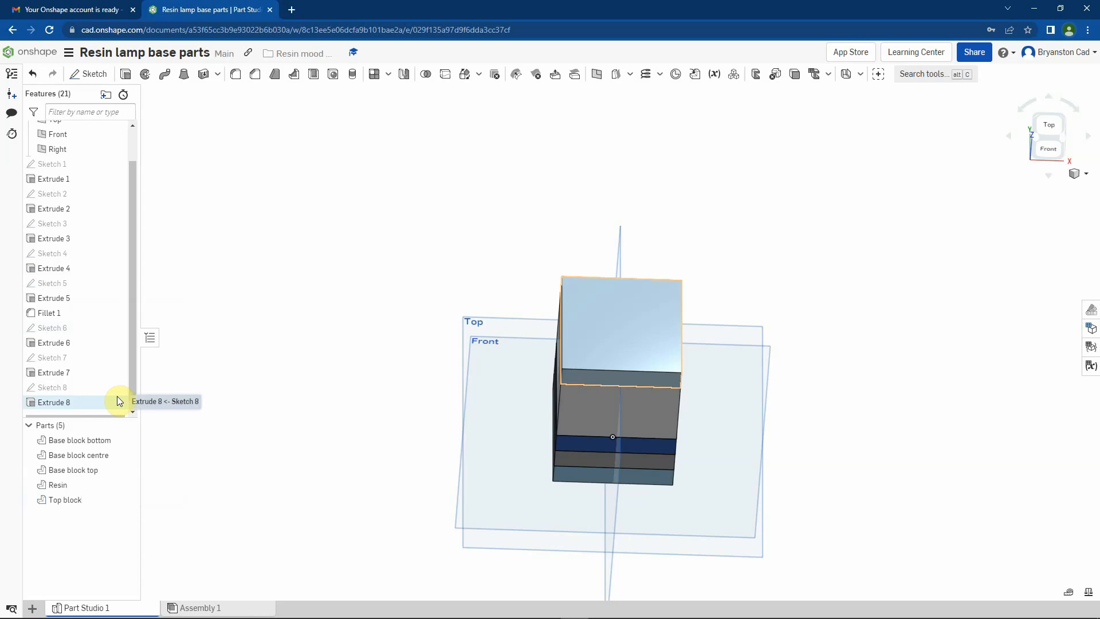
pyautogui.moveTo(304, 202)
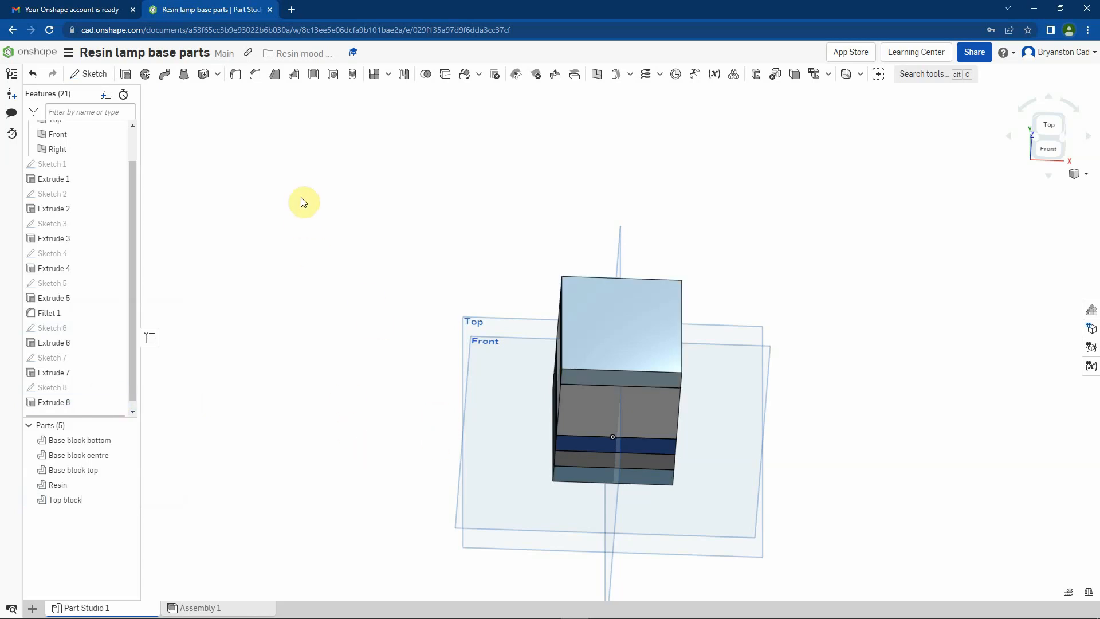
# - Switch the model to the Isometric view
pyautogui.rightClick(303, 202)
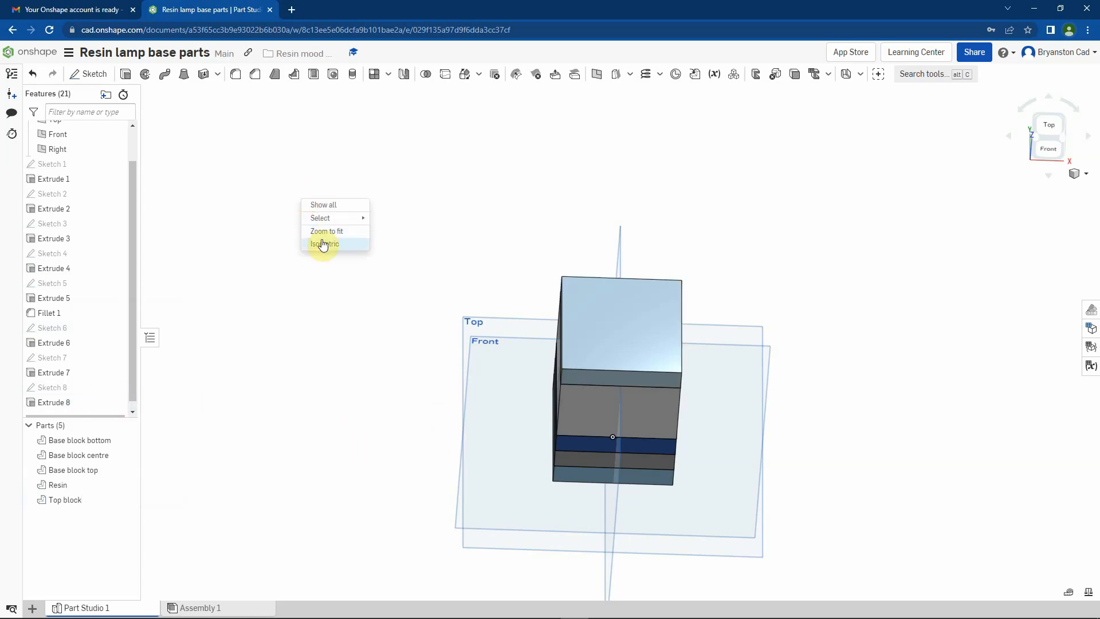
pyautogui.click(325, 243)
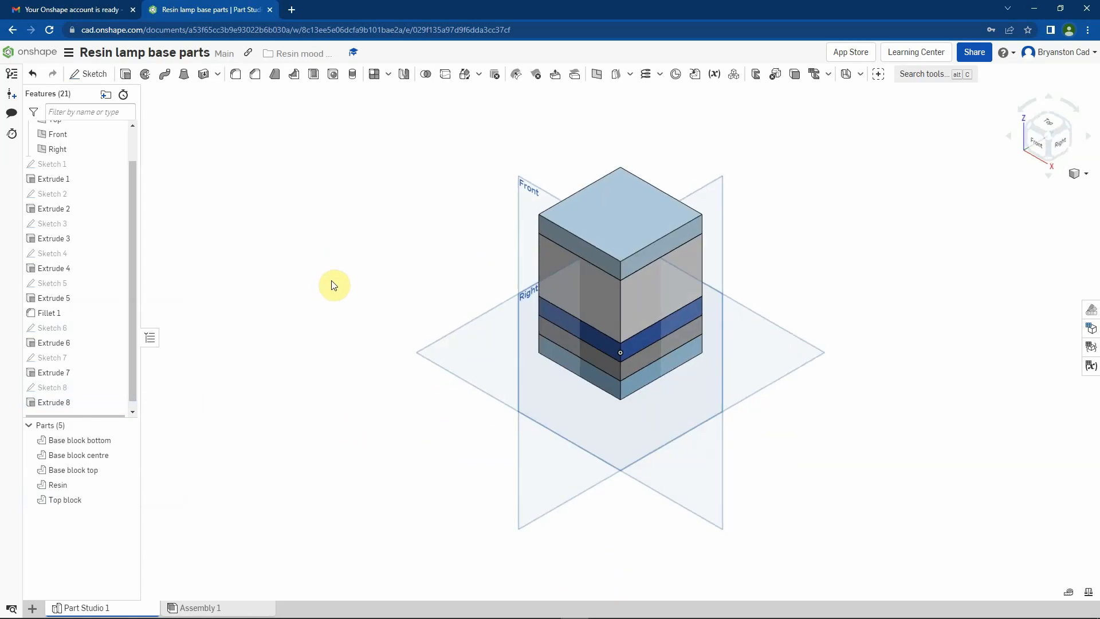
pyautogui.moveTo(809, 459)
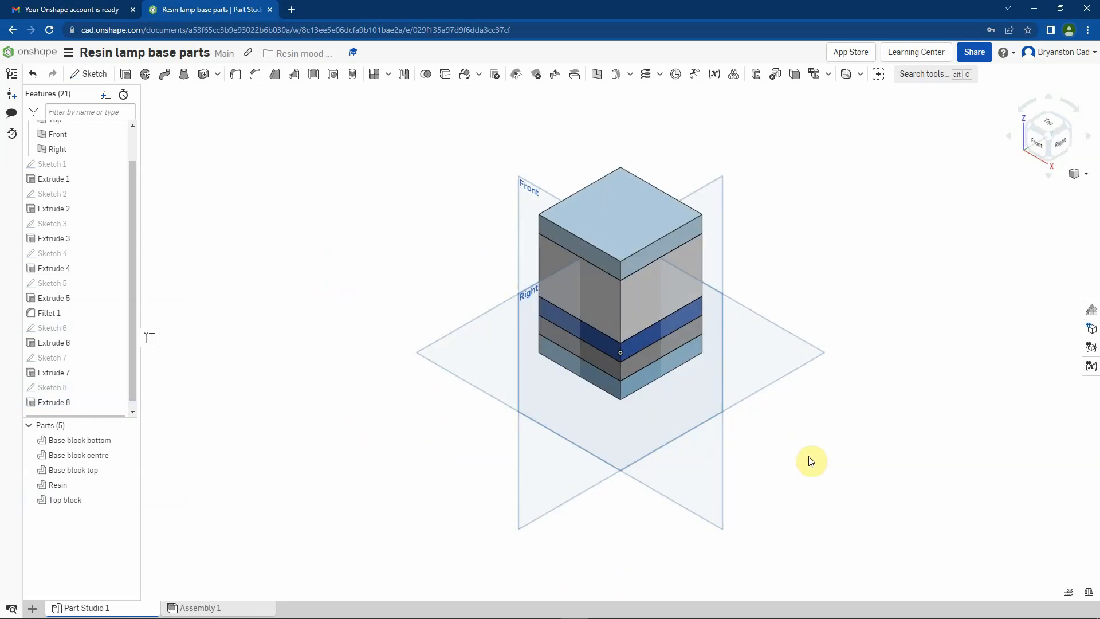
pyautogui.moveTo(814, 447)
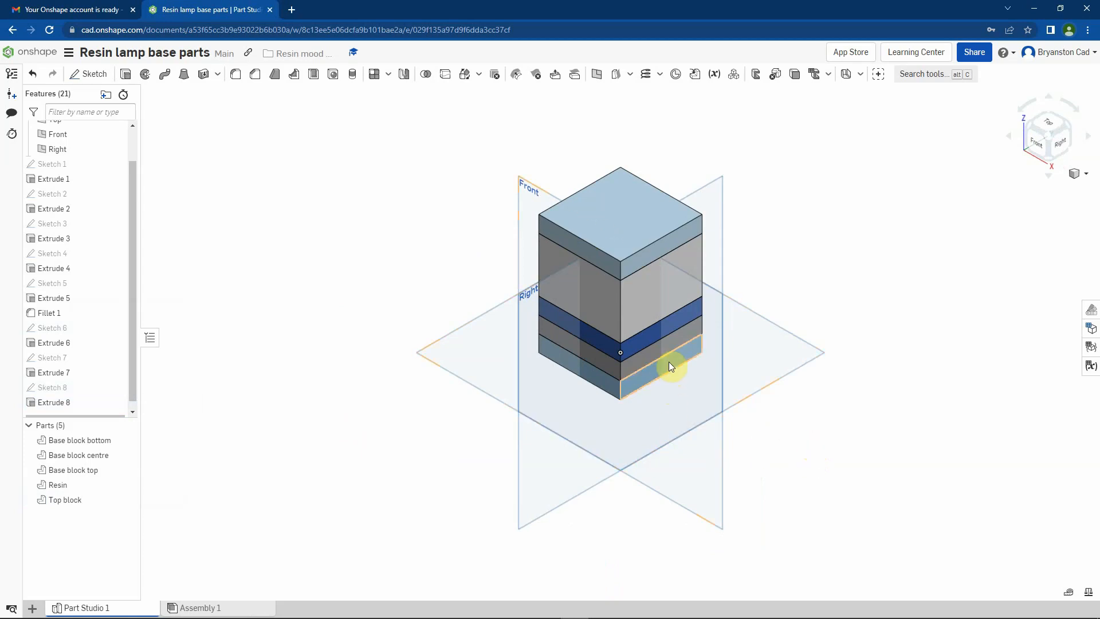
# - Apply a dark reddish-brown appearance to the Base block bottom part
pyautogui.rightClick(670, 367)
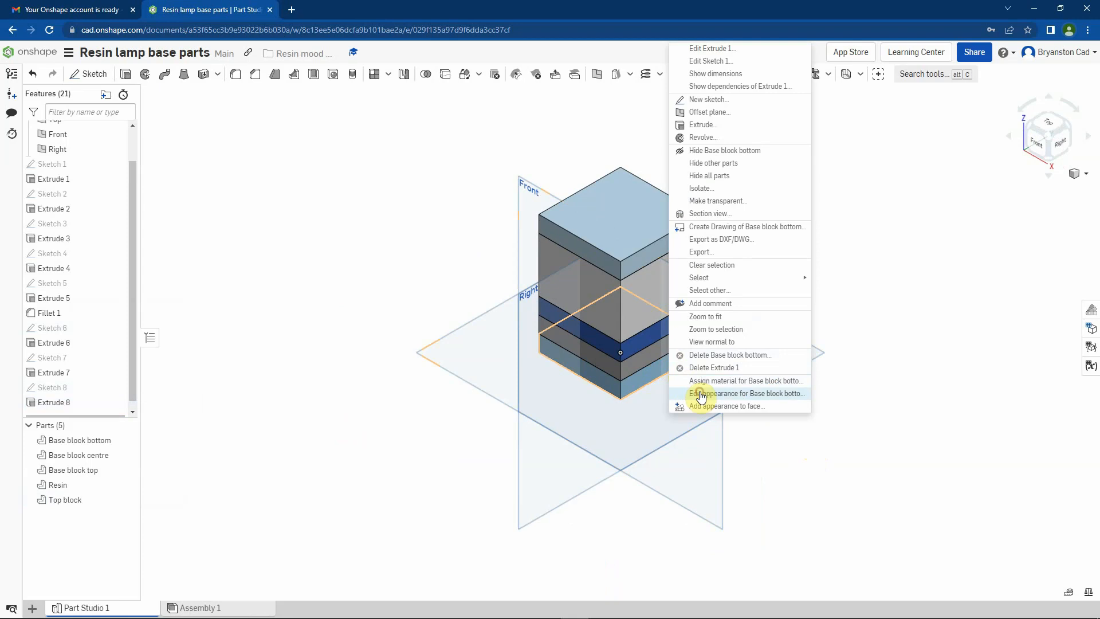
pyautogui.click(710, 393)
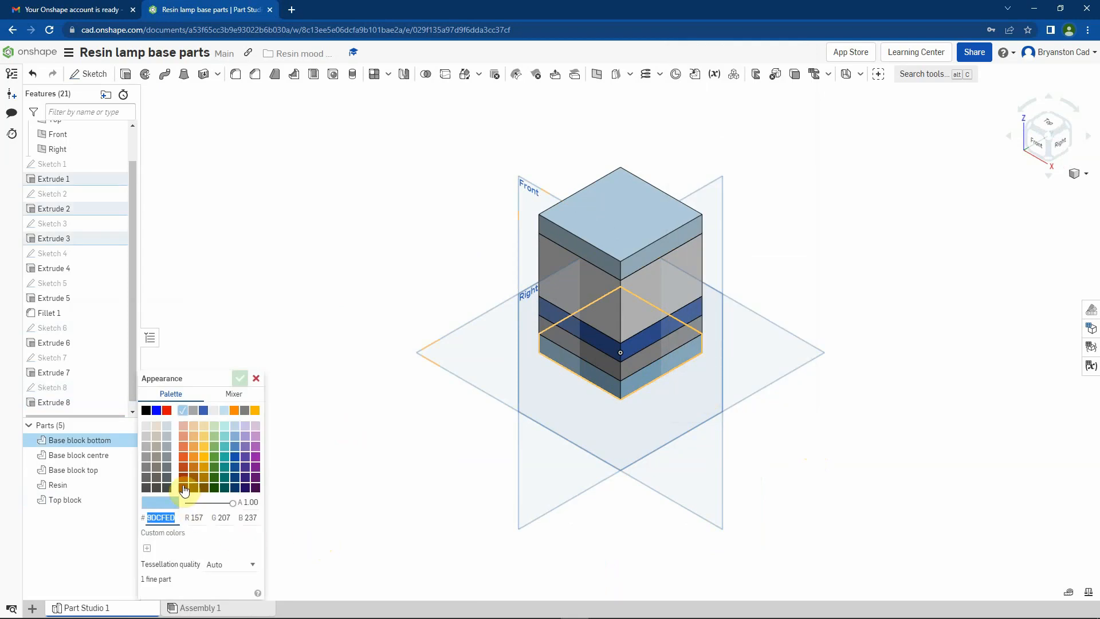
pyautogui.click(194, 488)
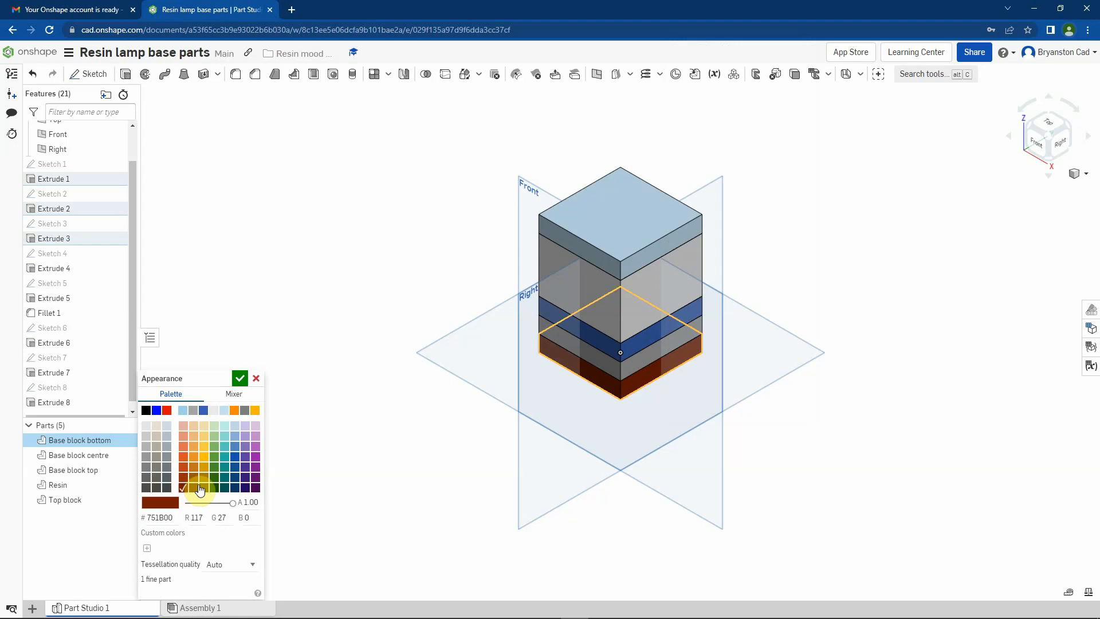
pyautogui.click(238, 378)
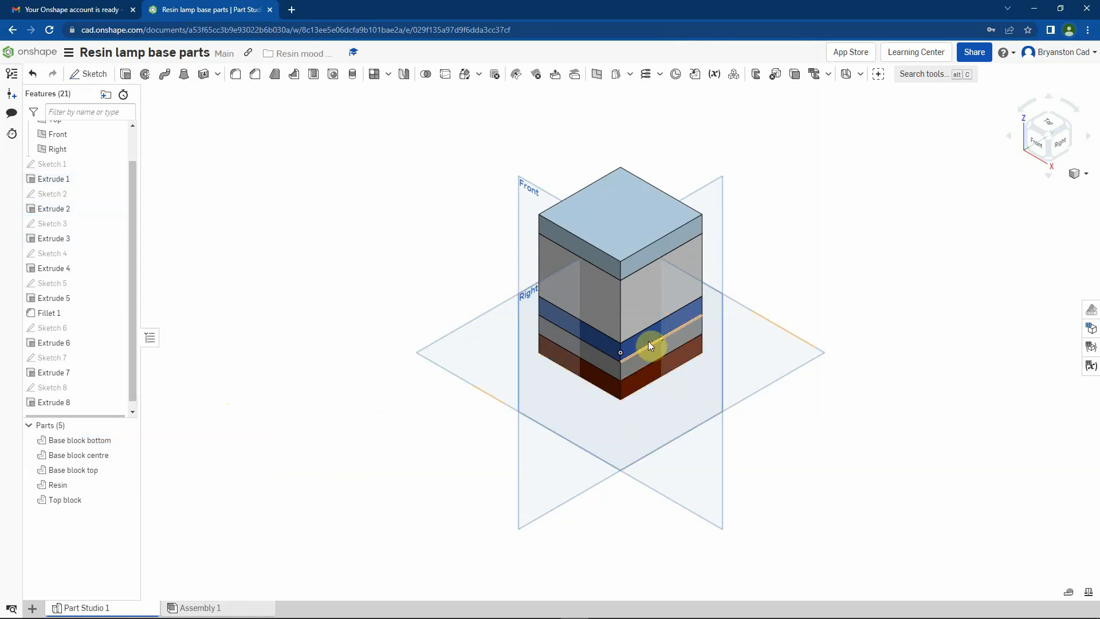
# - Apply the same brown appearance to the Base block centre and Base block top
pyautogui.rightClick(646, 346)
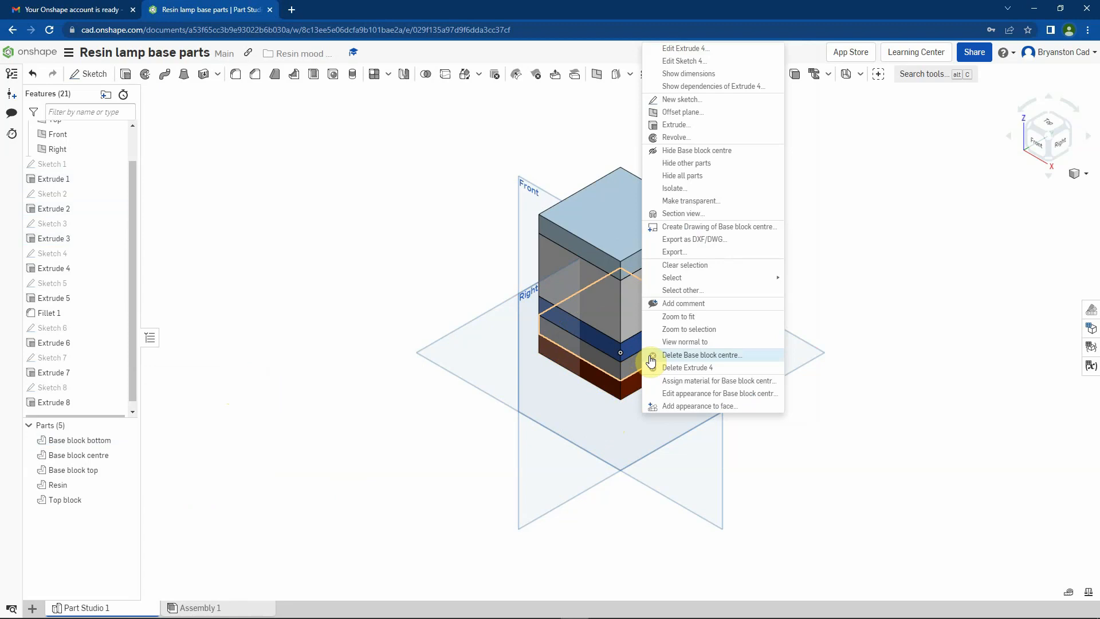
pyautogui.click(720, 394)
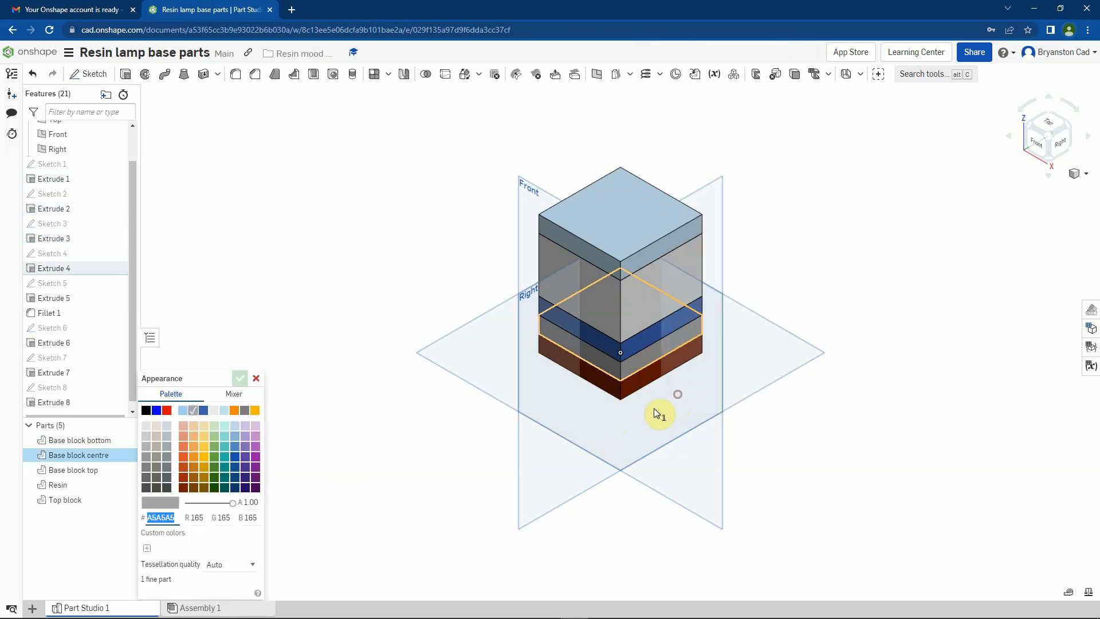
pyautogui.click(183, 477)
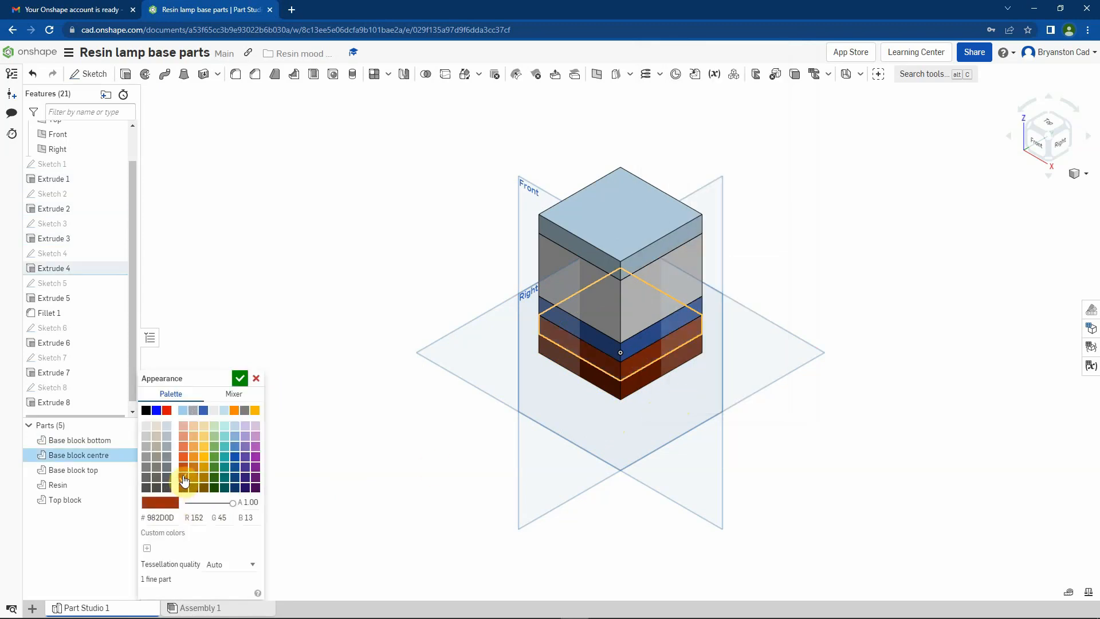
pyautogui.click(240, 378)
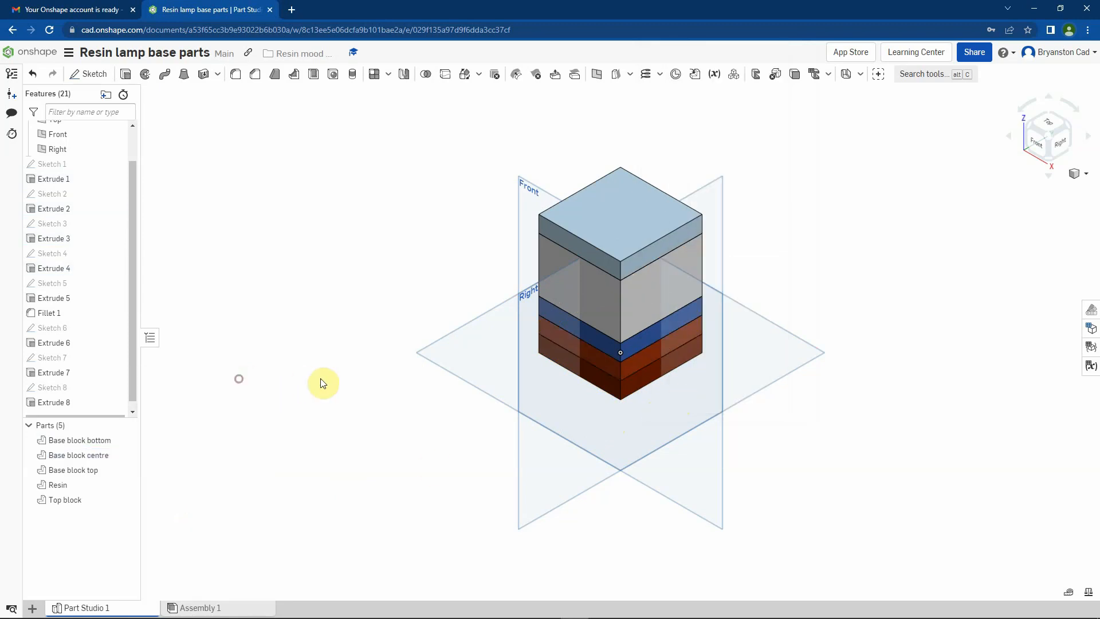
pyautogui.moveTo(630, 350)
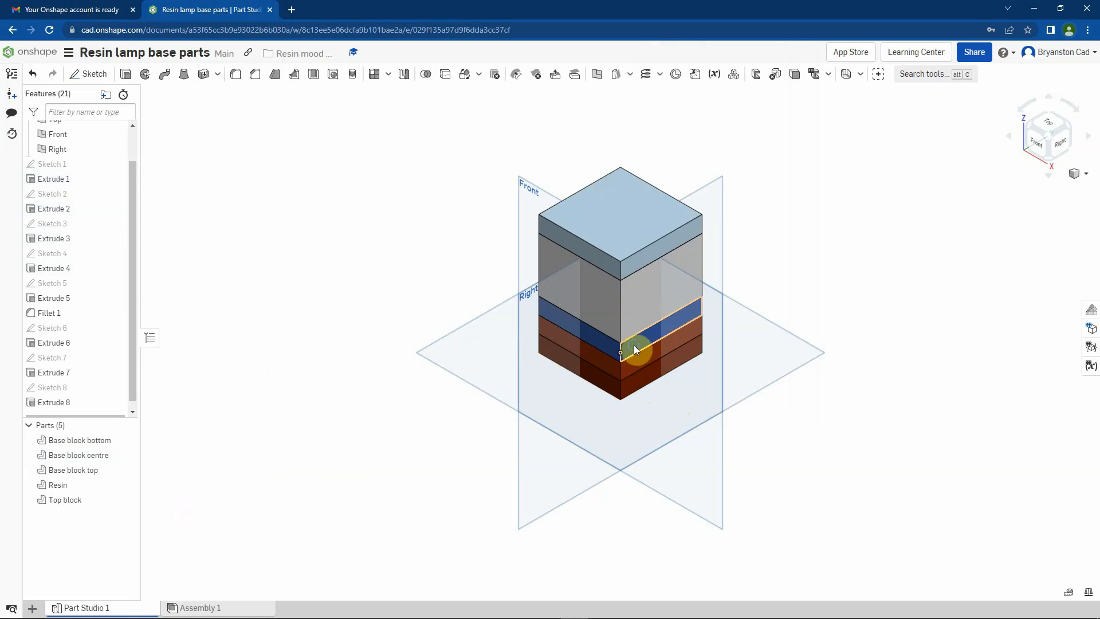
pyautogui.rightClick(634, 351)
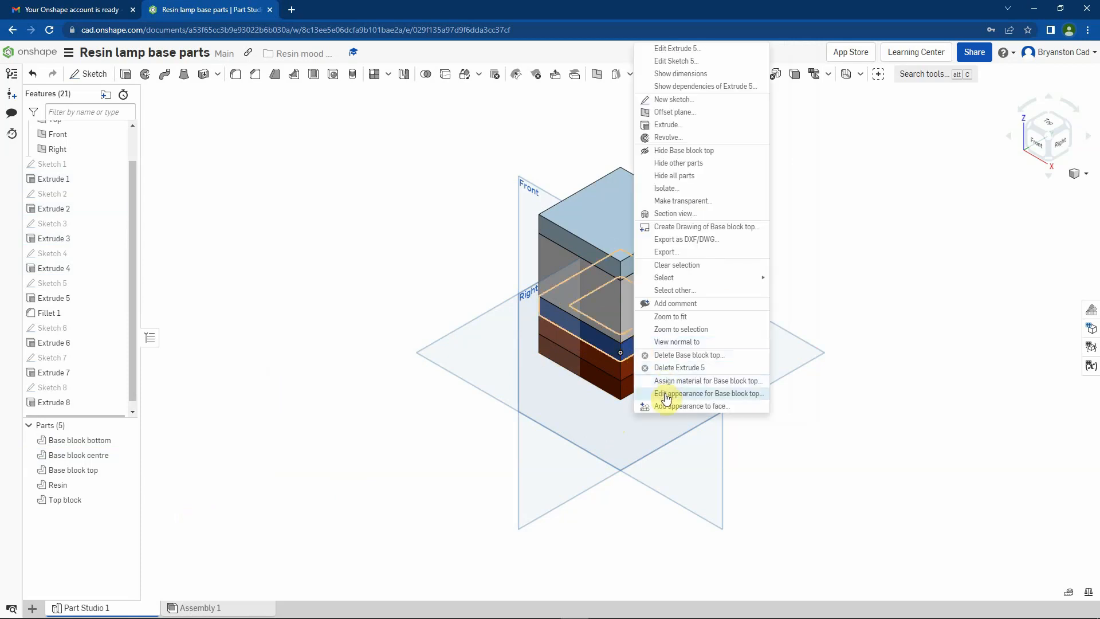
pyautogui.click(708, 394)
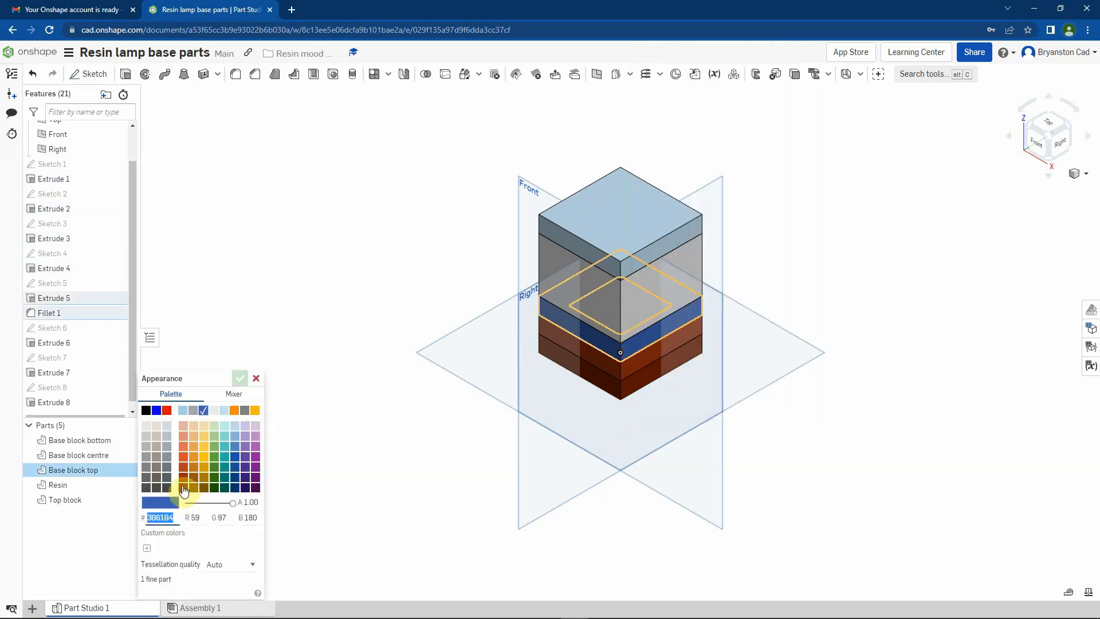
pyautogui.click(240, 378)
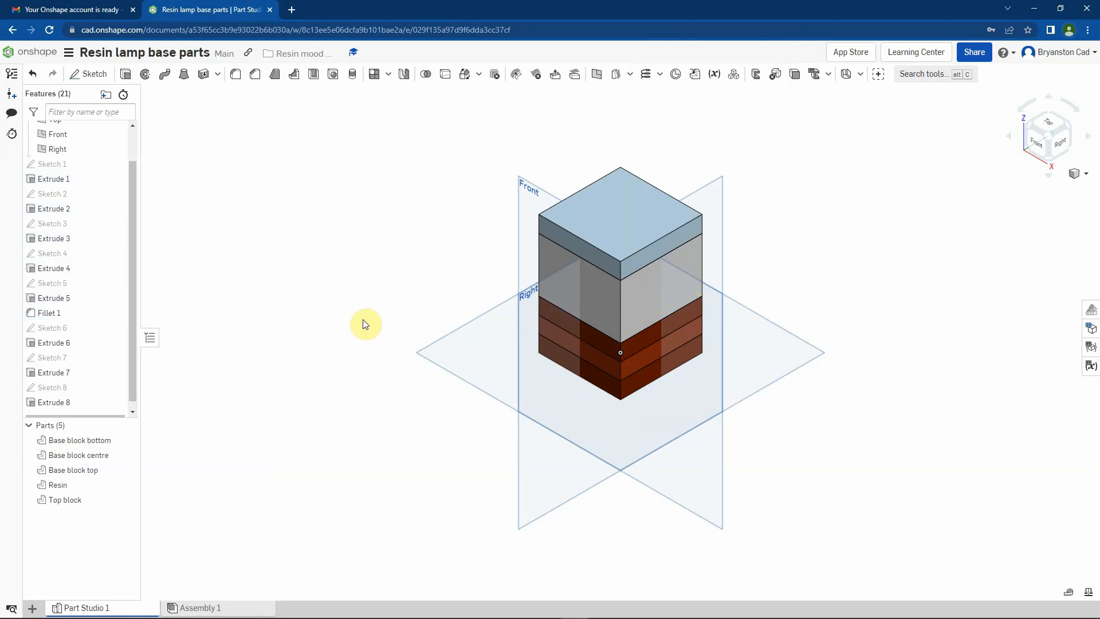
# - Apply a darker brown appearance to the Top block
pyautogui.rightClick(649, 259)
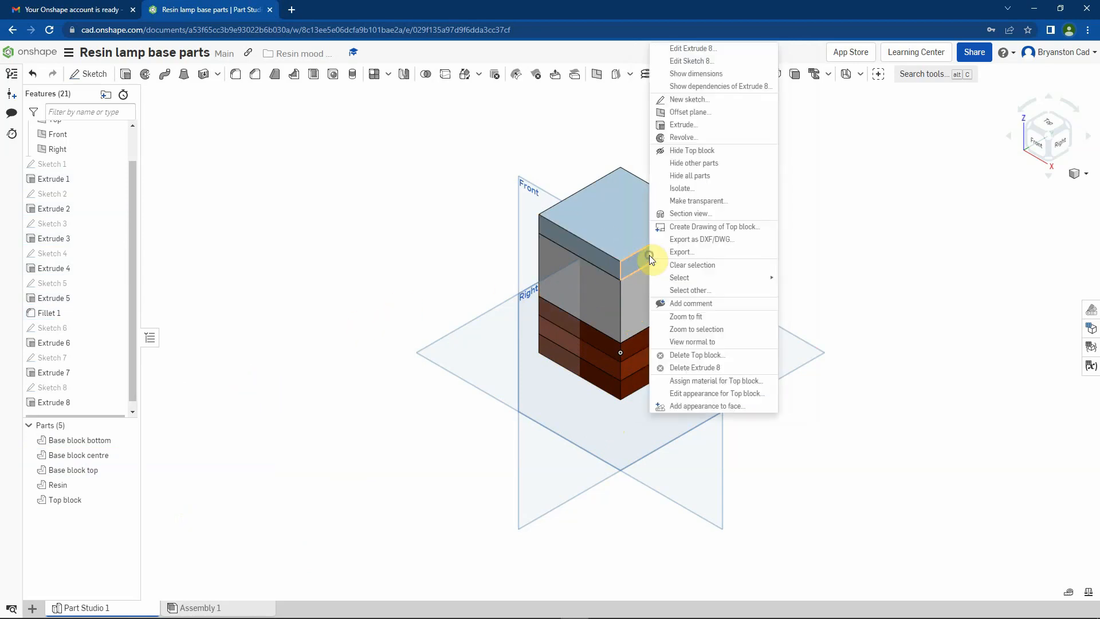
pyautogui.click(718, 393)
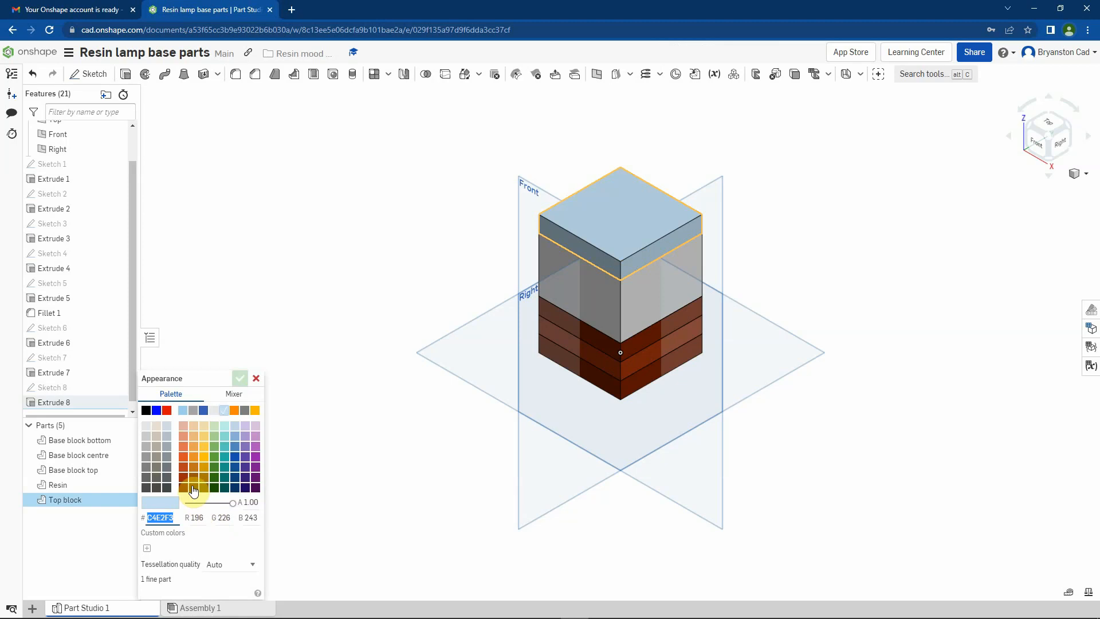
pyautogui.click(192, 488)
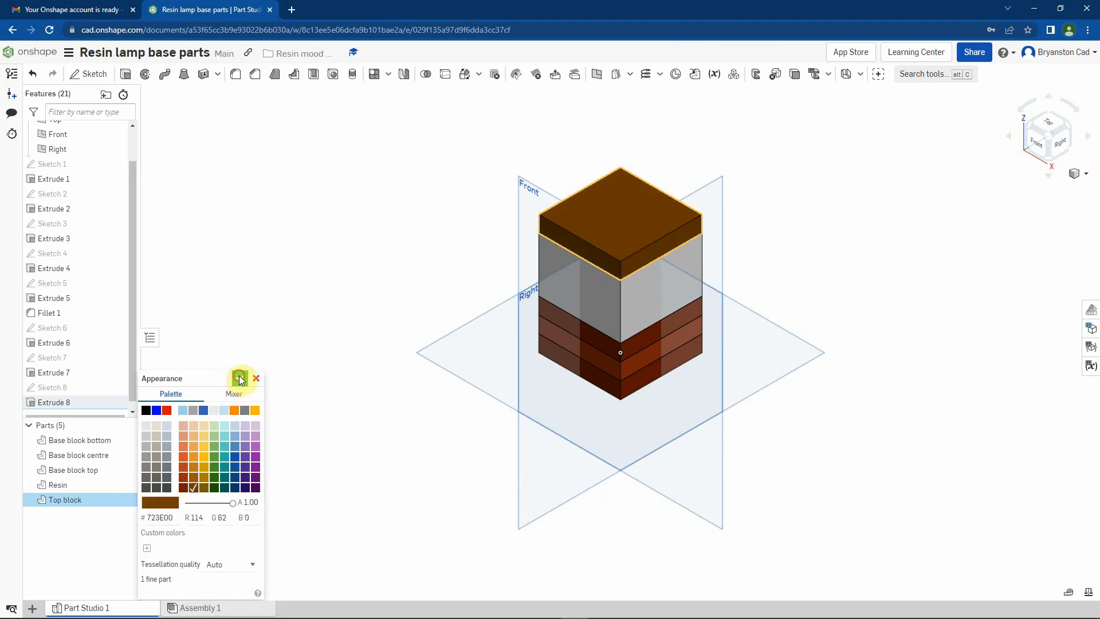
pyautogui.click(256, 378)
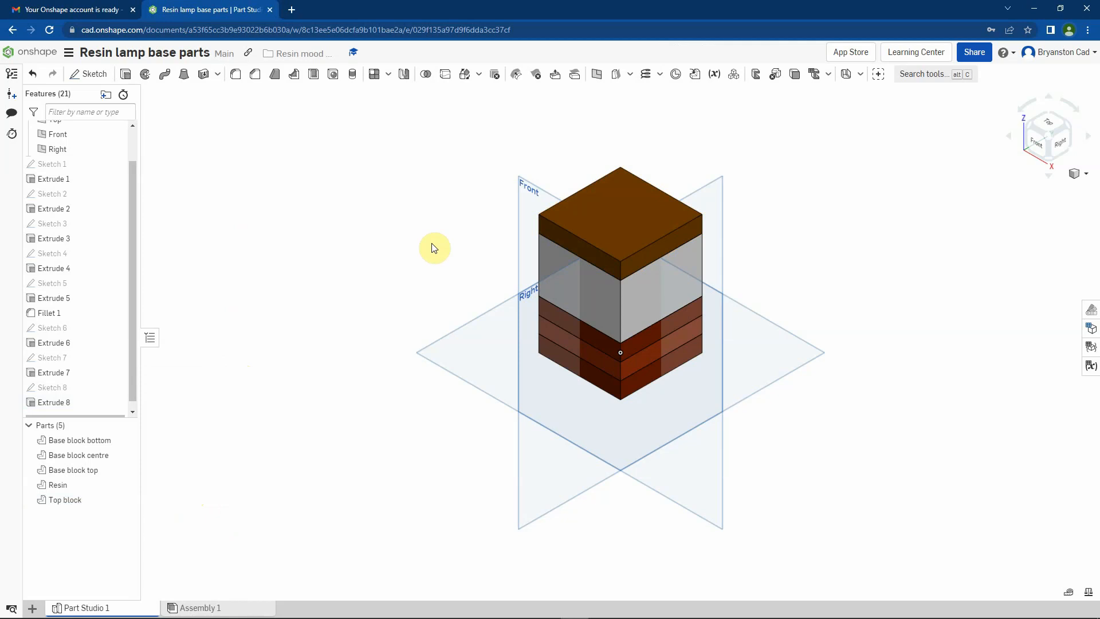
# - Apply a pale lavender appearance to the Resin layer
pyautogui.rightClick(619, 280)
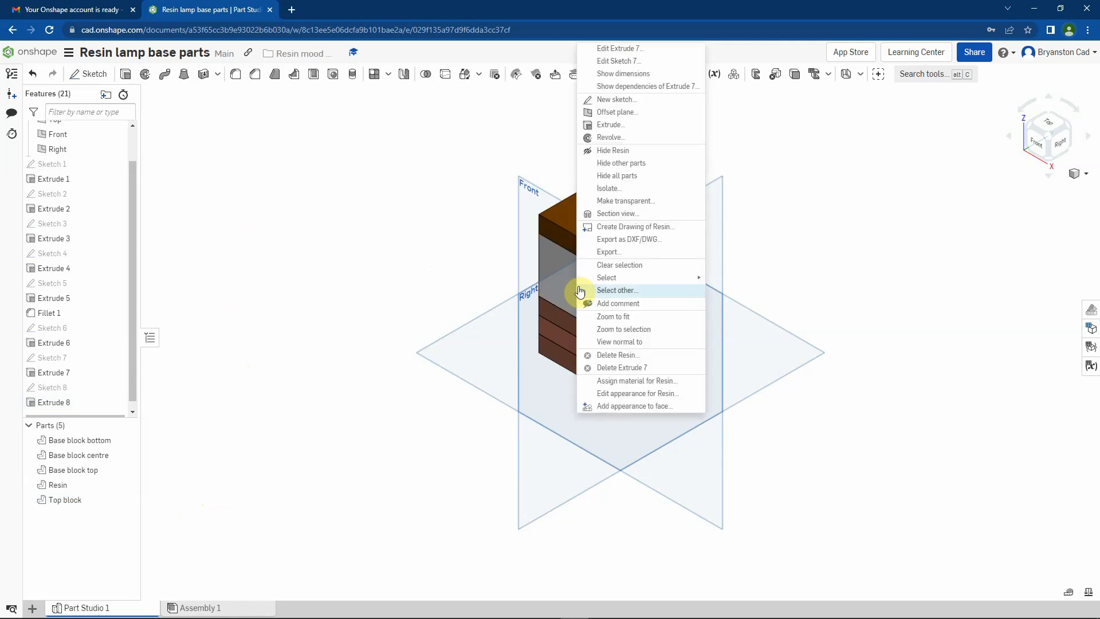
pyautogui.click(638, 393)
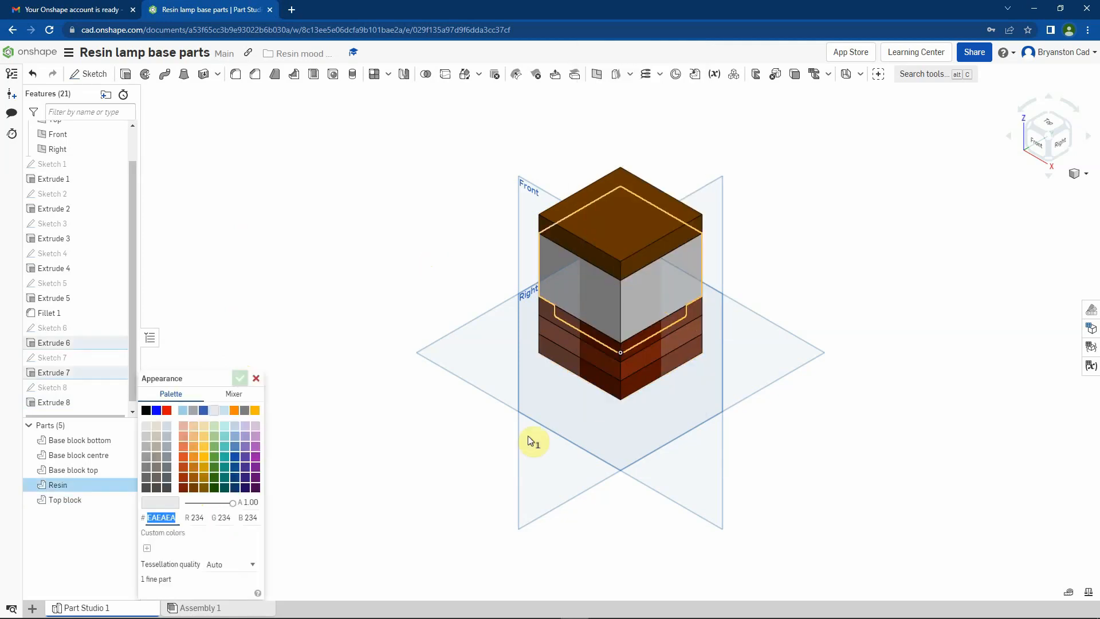
pyautogui.moveTo(213, 475)
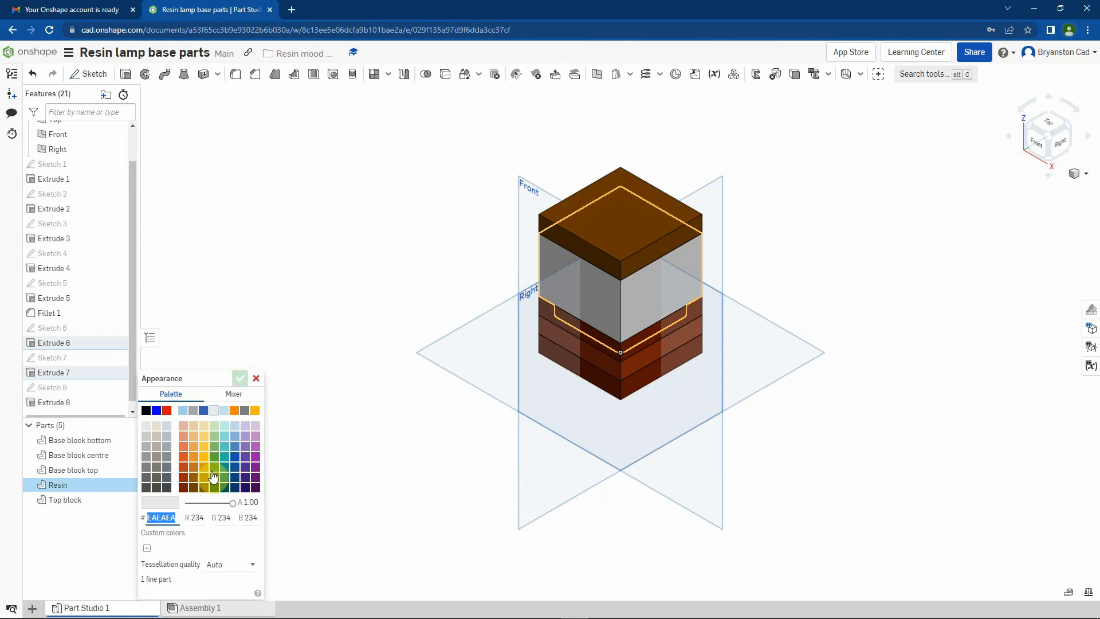
pyautogui.click(256, 427)
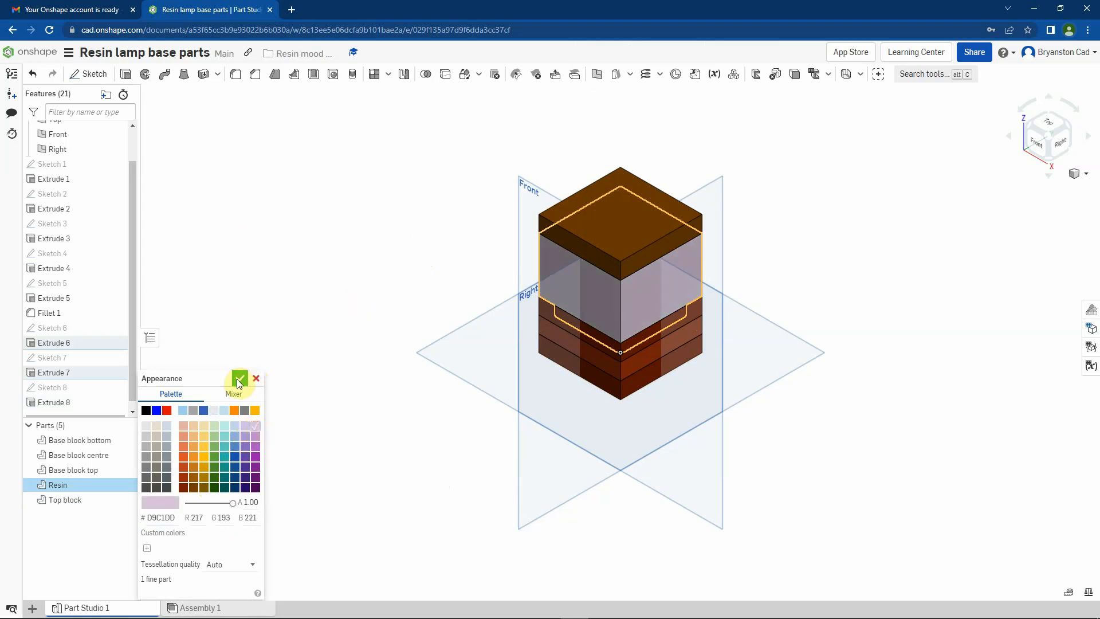
pyautogui.click(238, 379)
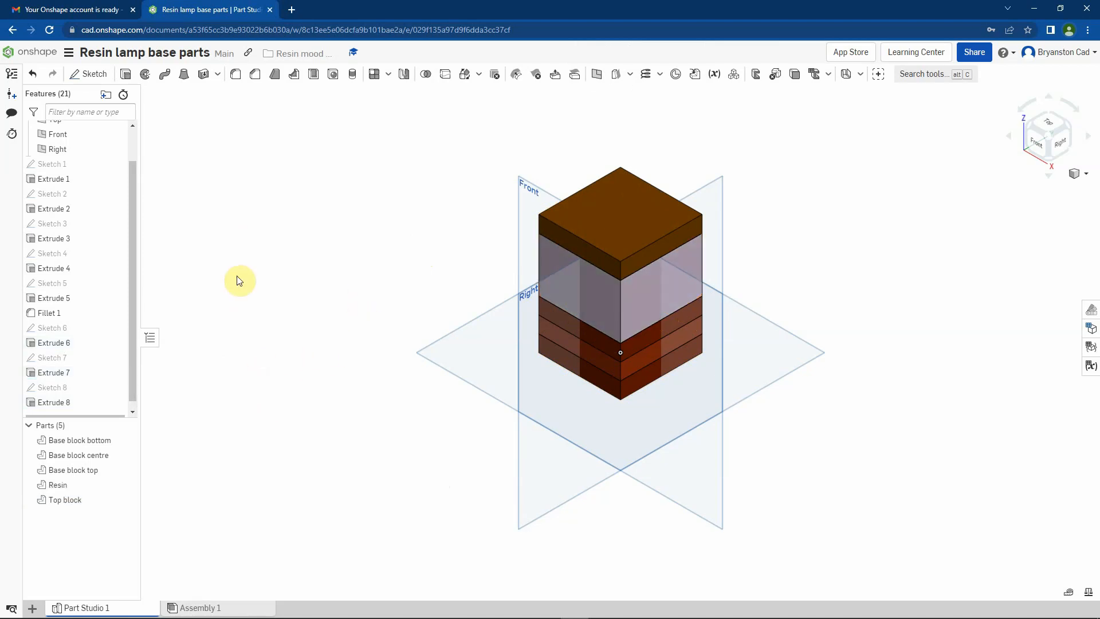